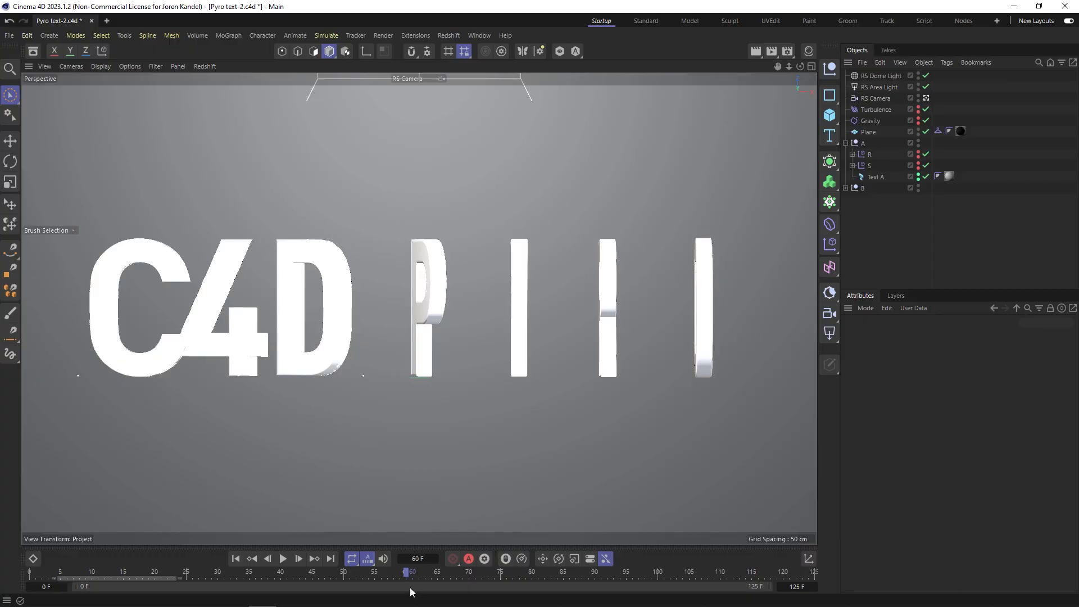
- Scrub the timeline to review the FINALLY text build-up and the reference smoke animation
left_click_drag(412, 572, 369, 572)
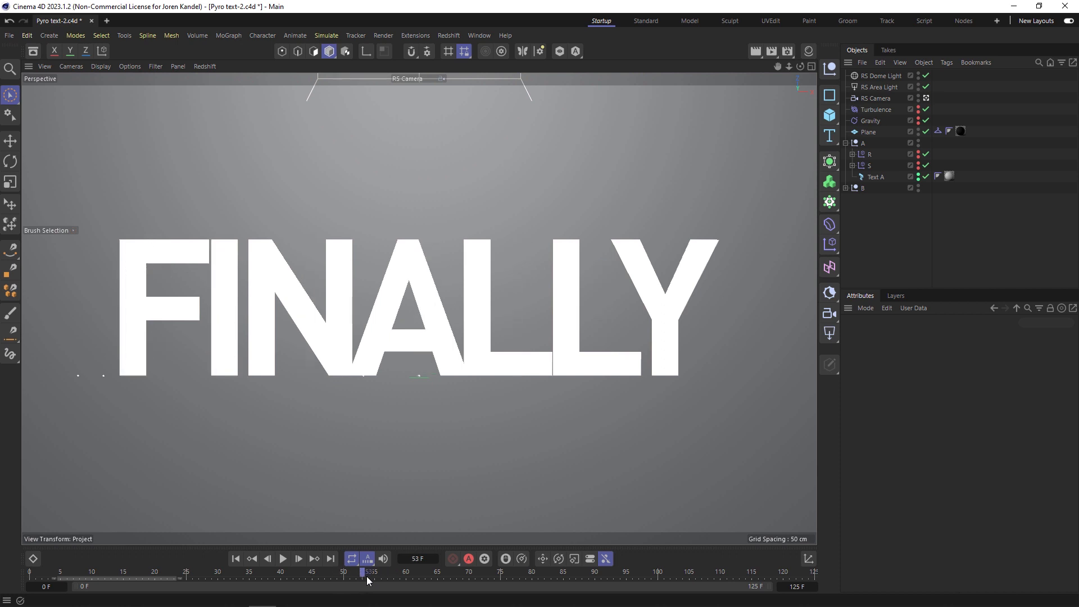
left_click_drag(367, 571, 392, 571)
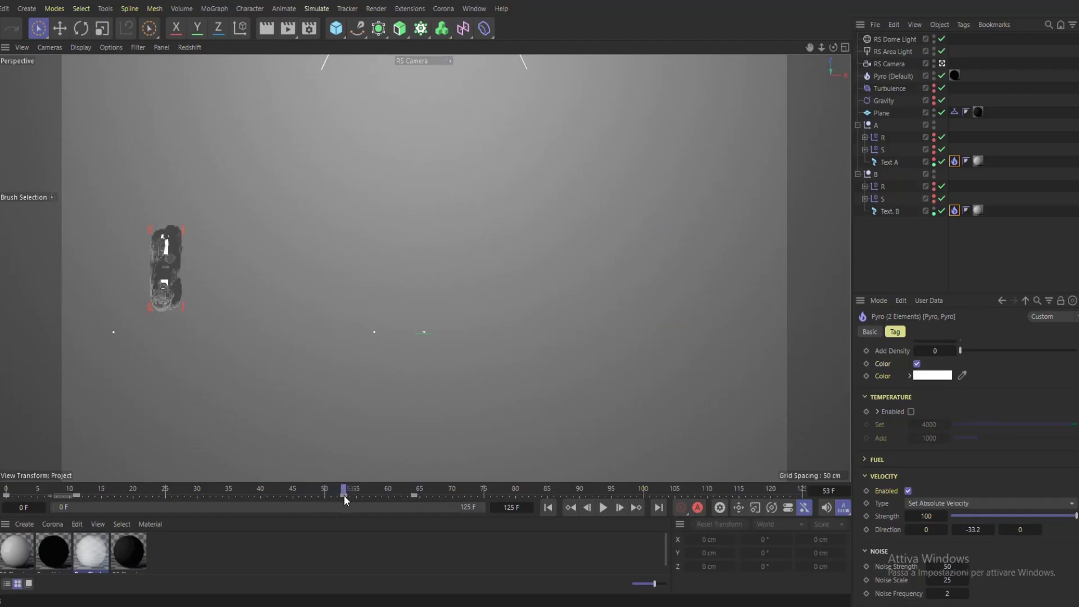
left_click_drag(344, 489, 454, 488)
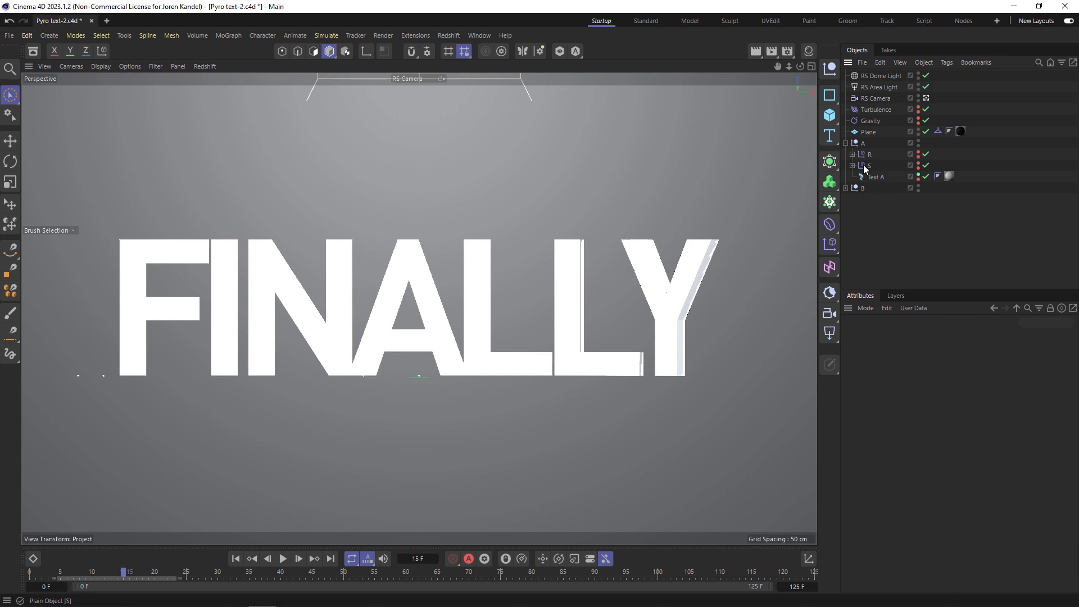
- Select the B group and scrub to the frame where the text is fully formed
left_click(862, 187)
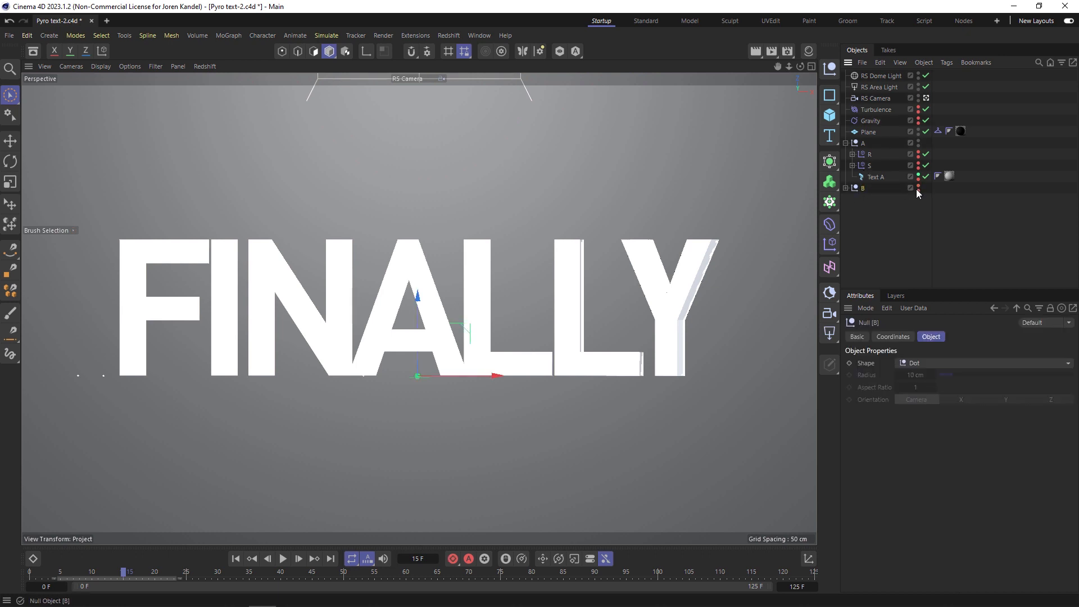
left_click_drag(127, 571, 50, 571)
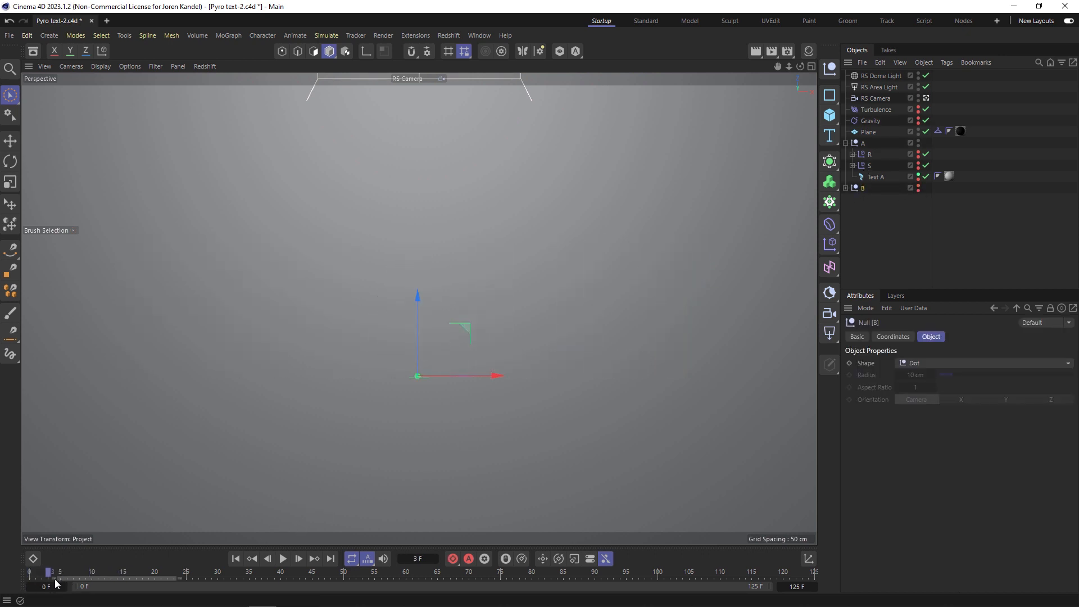
left_click_drag(48, 572, 255, 572)
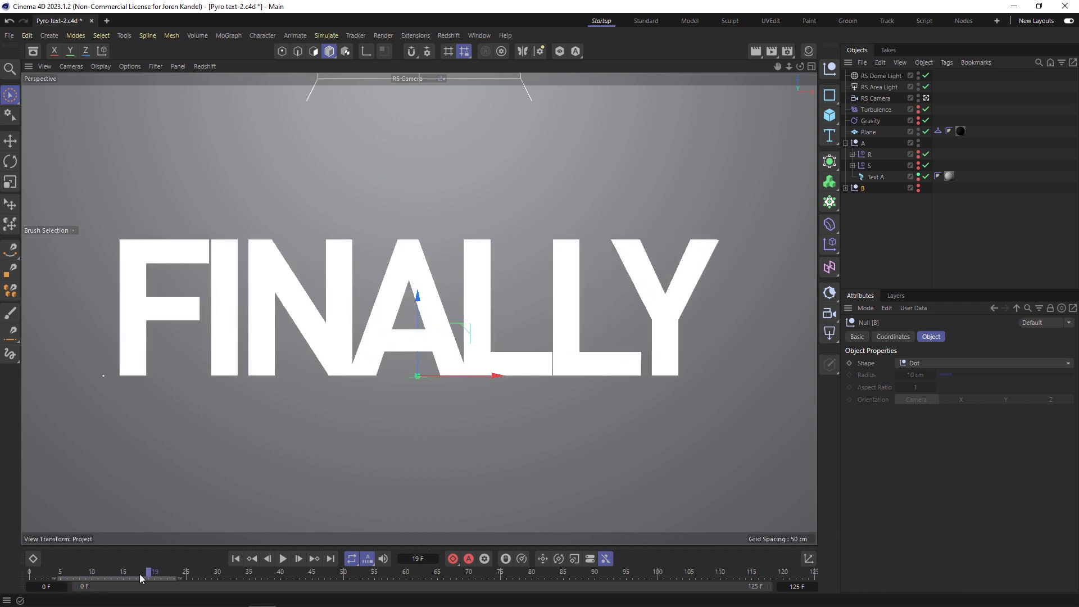
left_click_drag(151, 571, 139, 571)
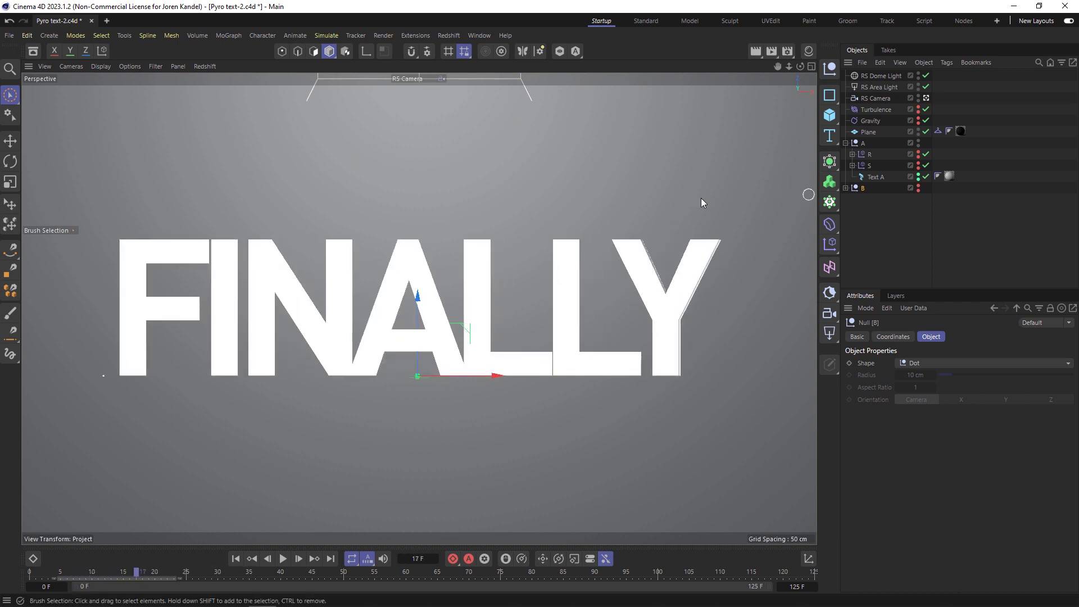
- Select the Plane's Collider tag to set Bounce, Friction and Stick to 0
left_click(869, 131)
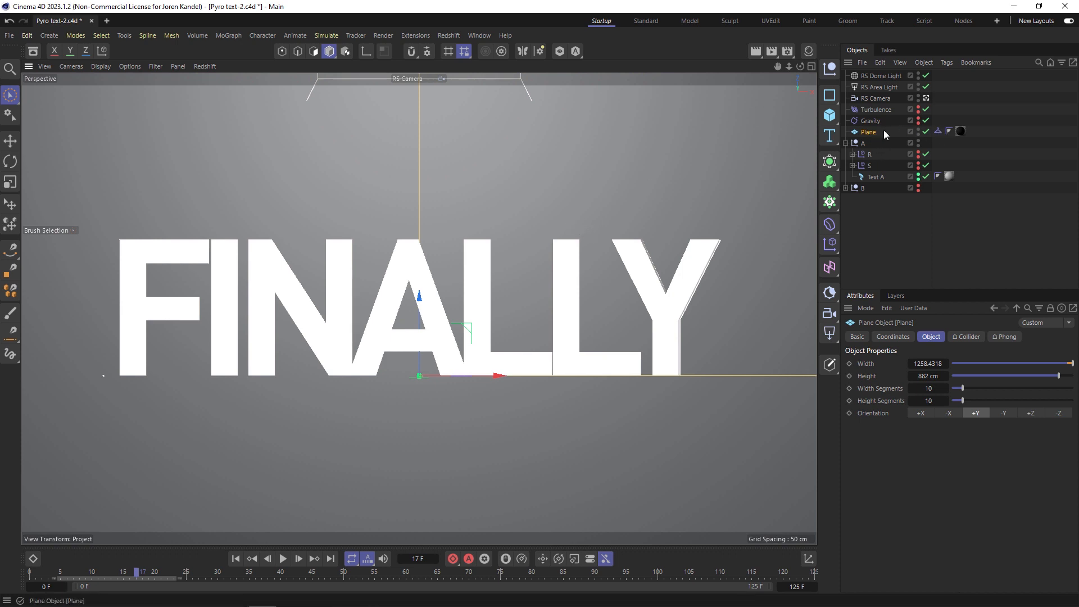
left_click(937, 131)
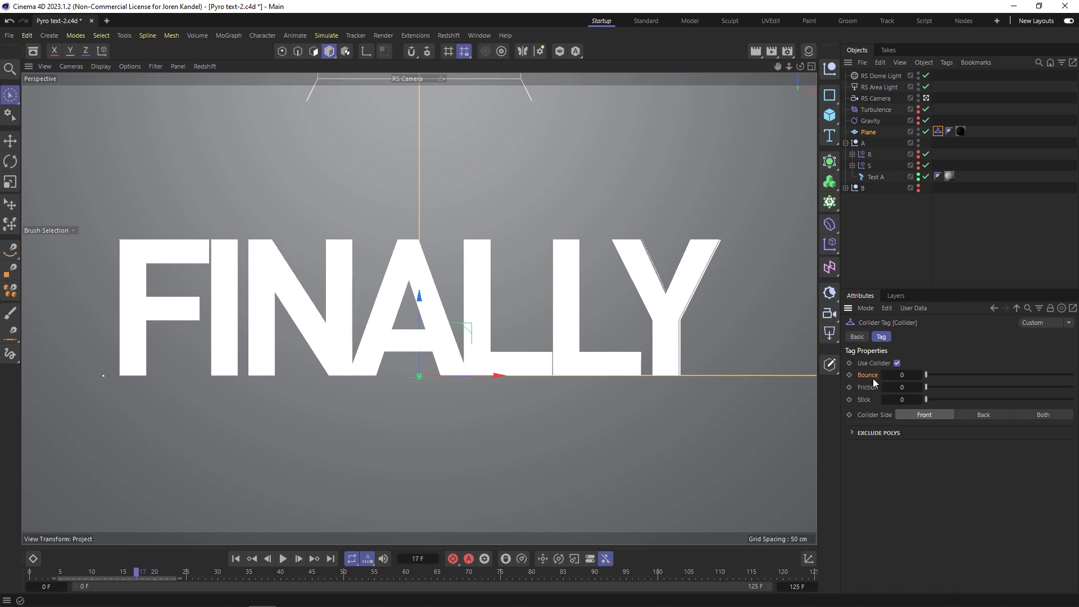
mouse_move(940, 382)
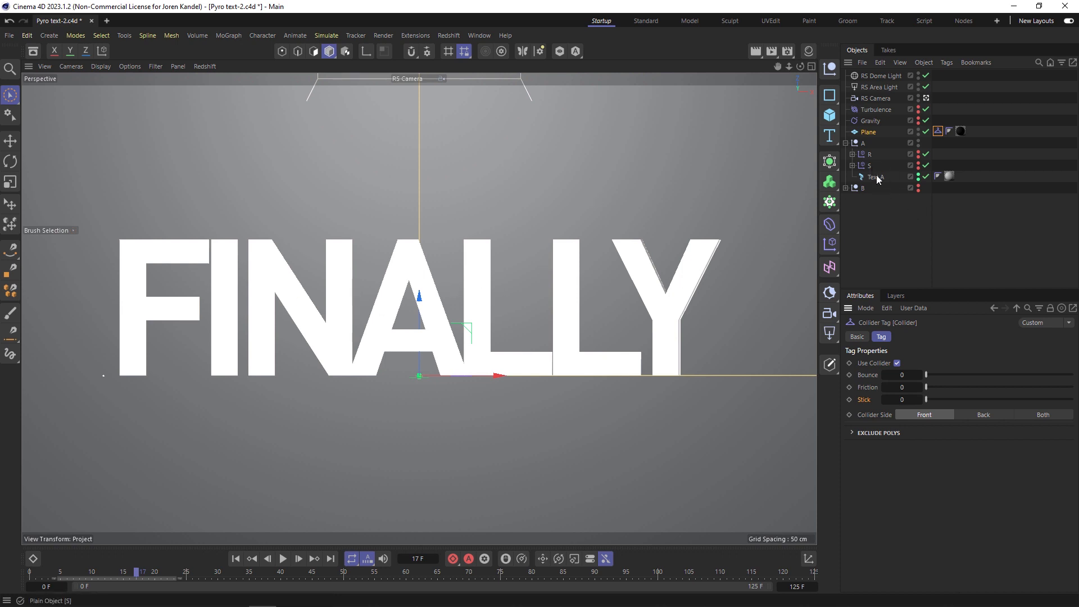
- Add a Pyro Emitter tag to Text A and select the Pyro (Default) simulation object
right_click(872, 176)
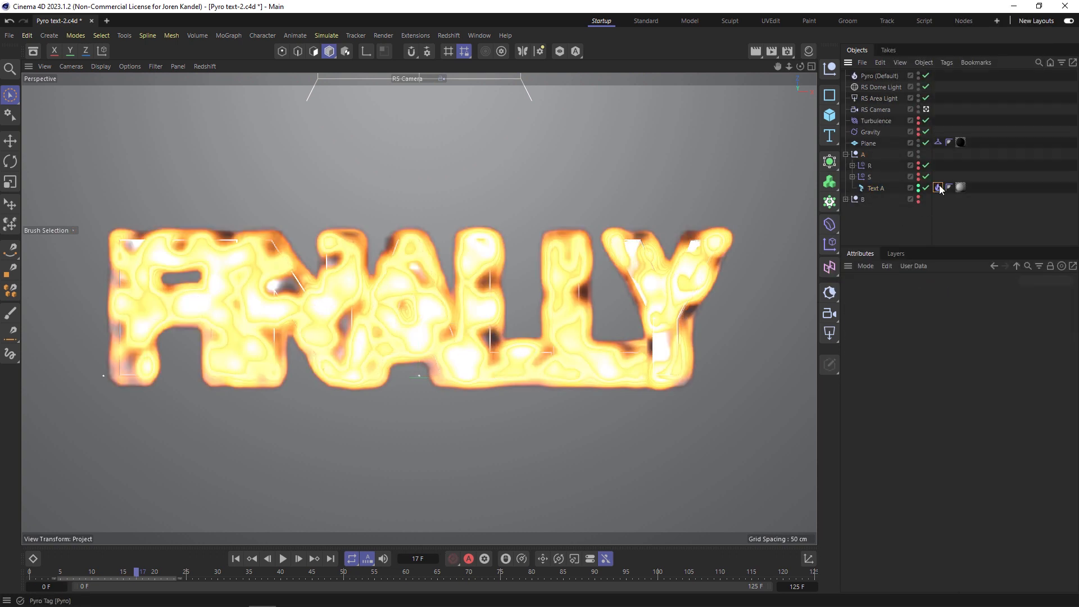
left_click(937, 187)
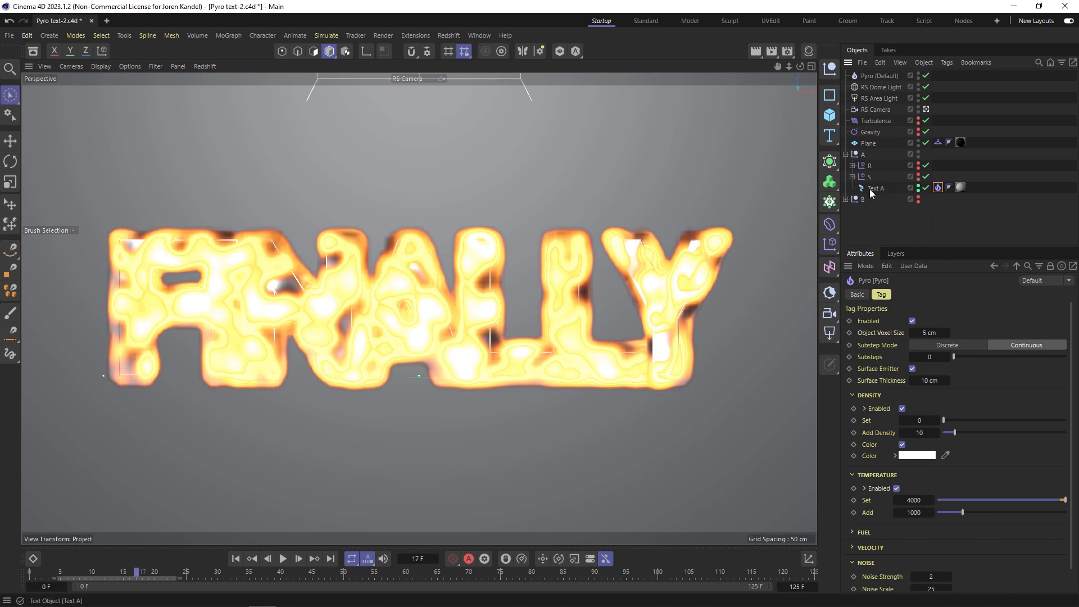
left_click(878, 75)
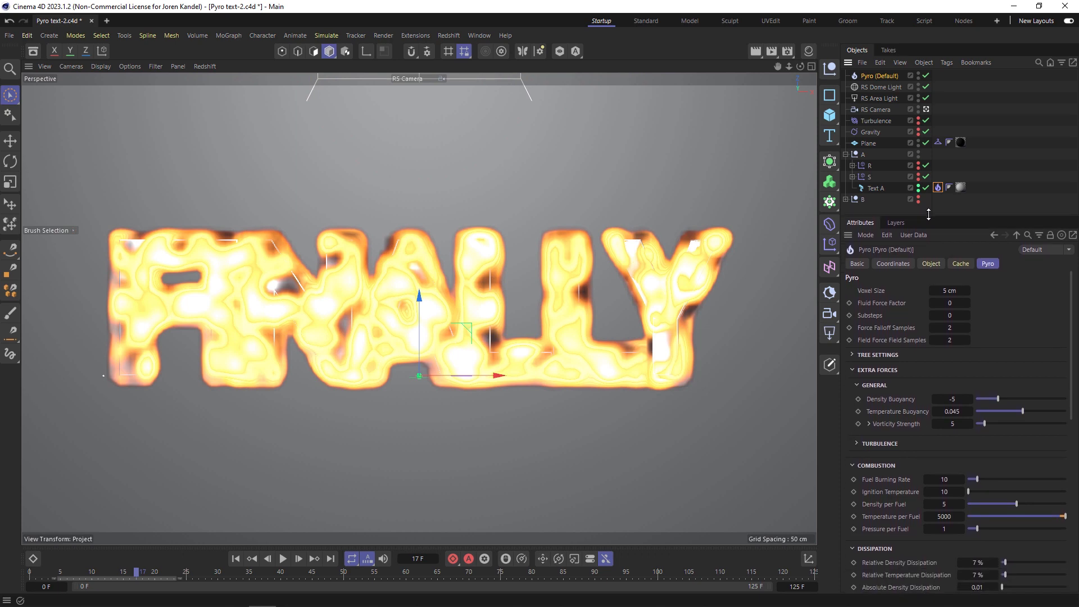
mouse_move(295, 413)
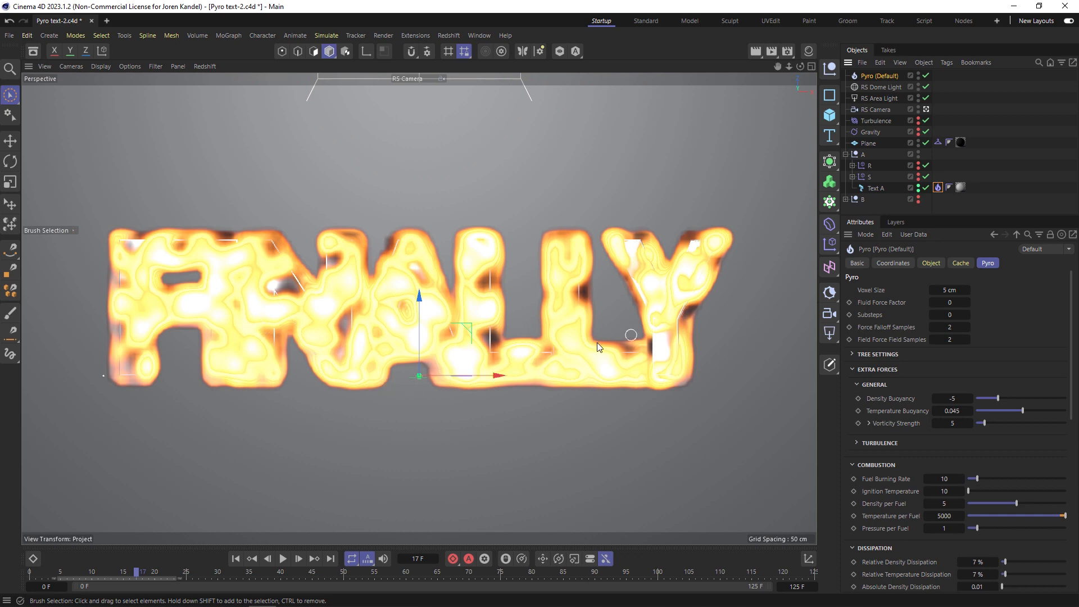
- Play the fire simulation, then disable Temperature emission on the text's Pyro tag
left_click(282, 558)
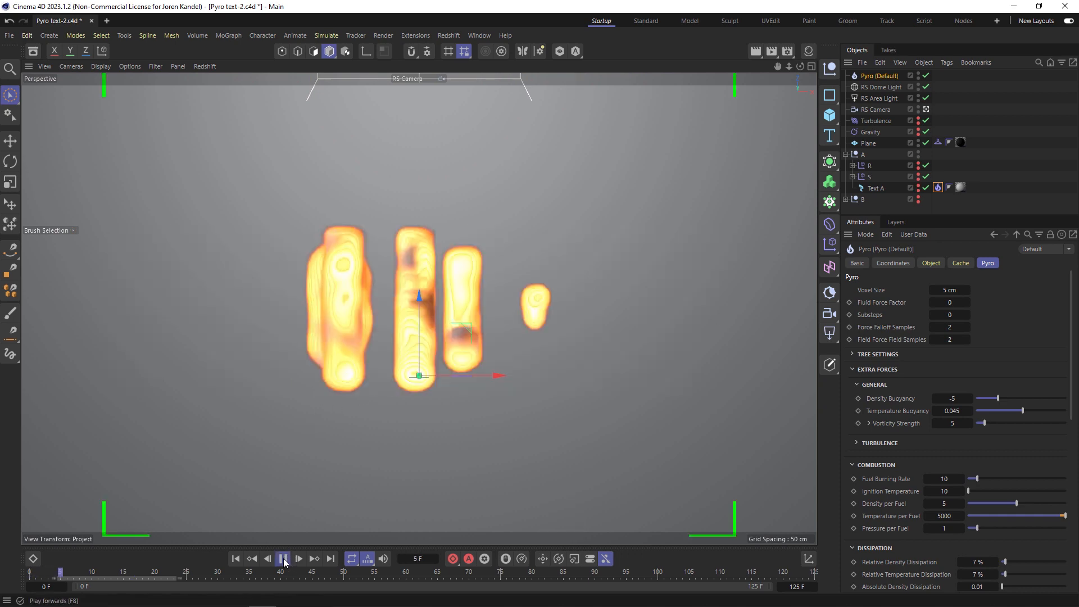
left_click(282, 558)
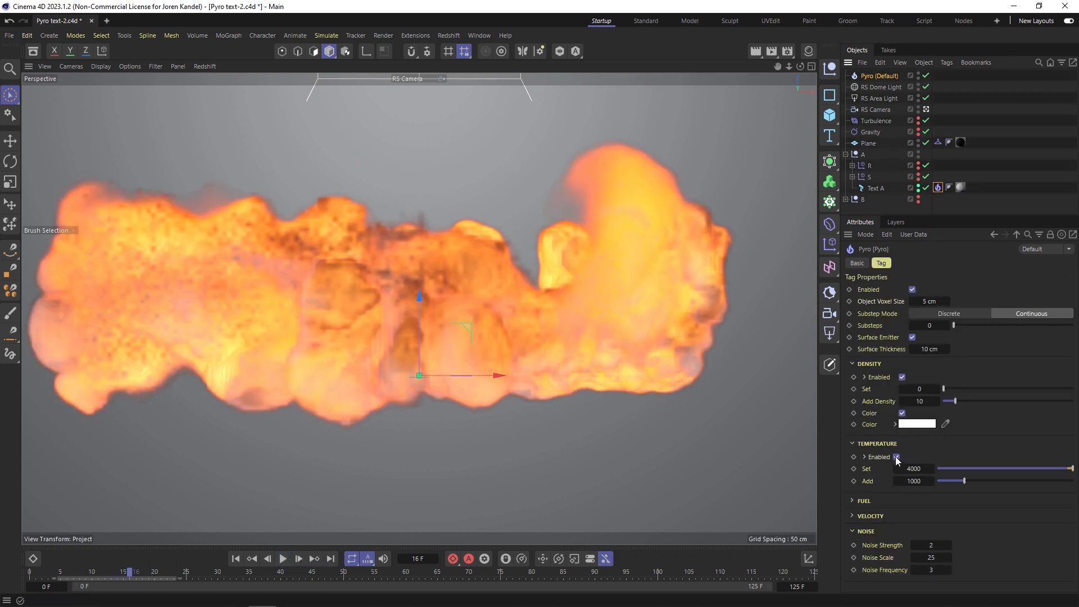
left_click(853, 442)
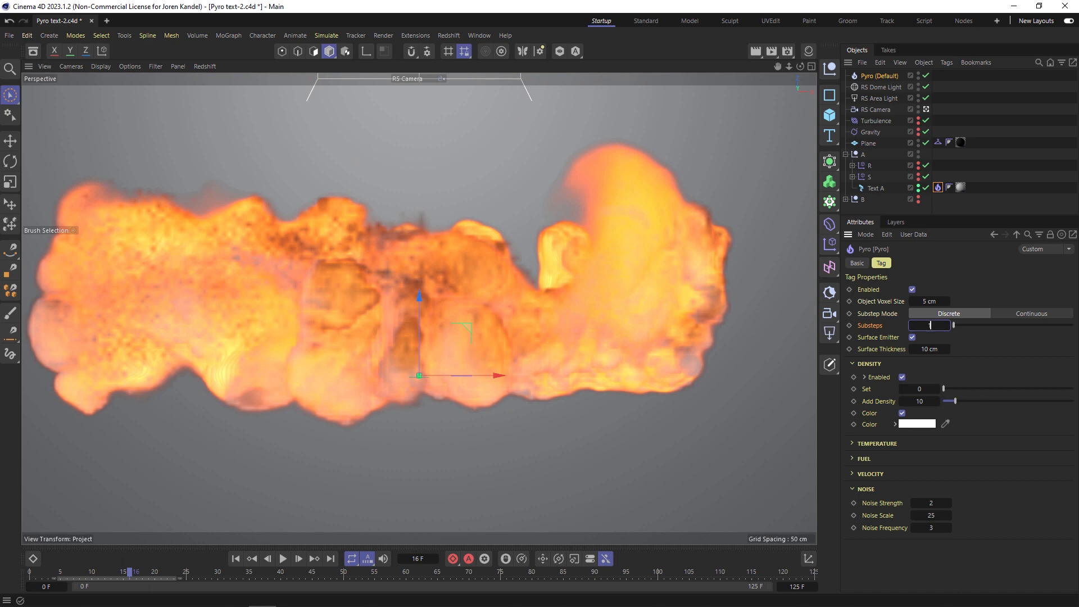
- Set Surface Thickness to 20 cm with one substep and preview the simulation
left_click(929, 348)
type("20")
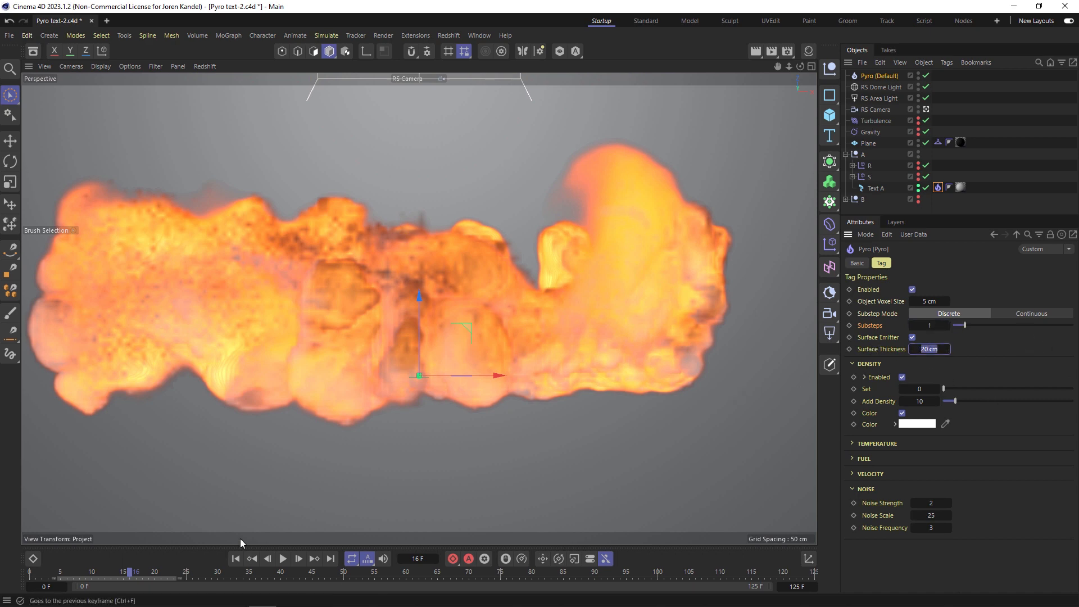
left_click(282, 558)
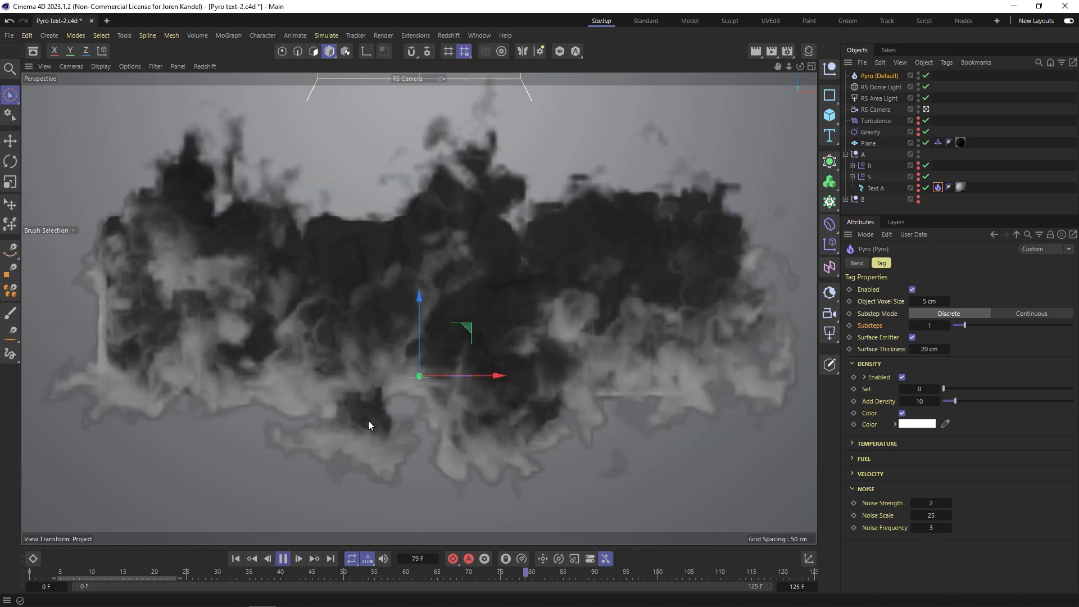
left_click(283, 559)
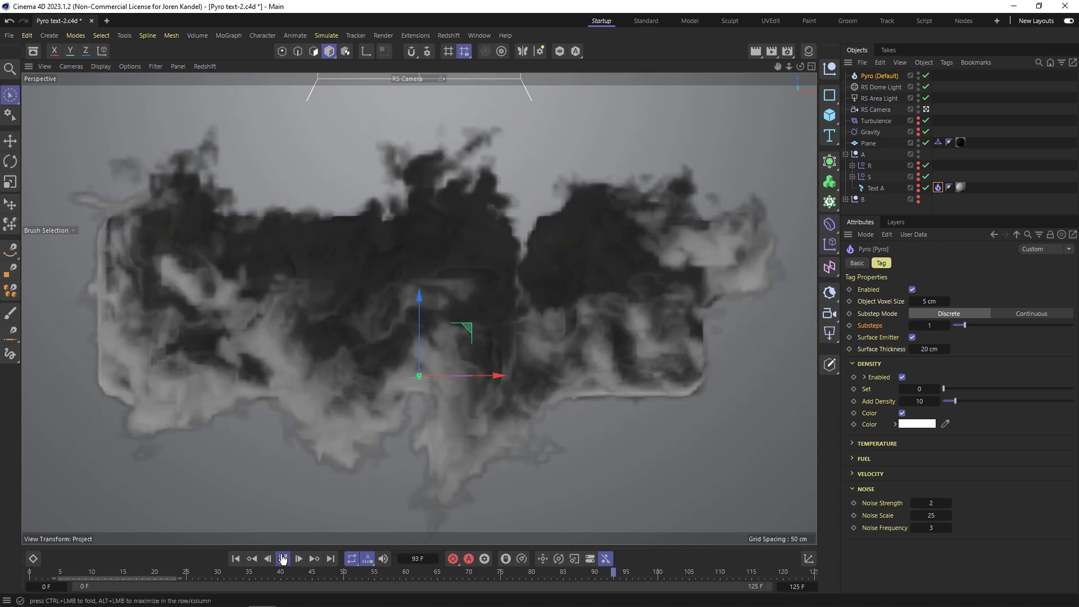
left_click(299, 558)
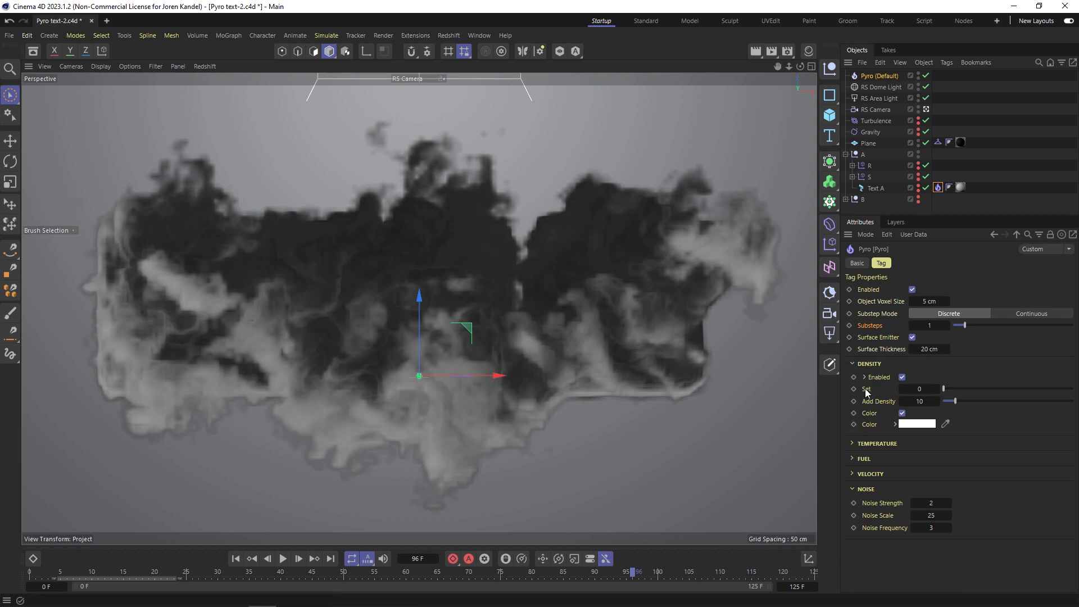
- Set Add Density to 0 and play the simulation again
left_click(920, 401)
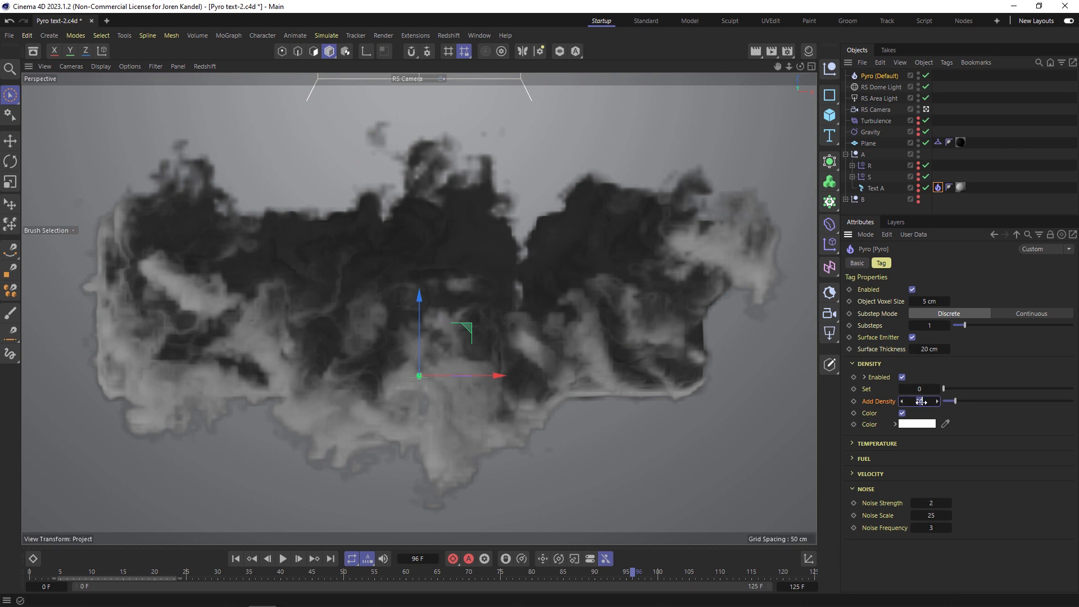
left_click(284, 558)
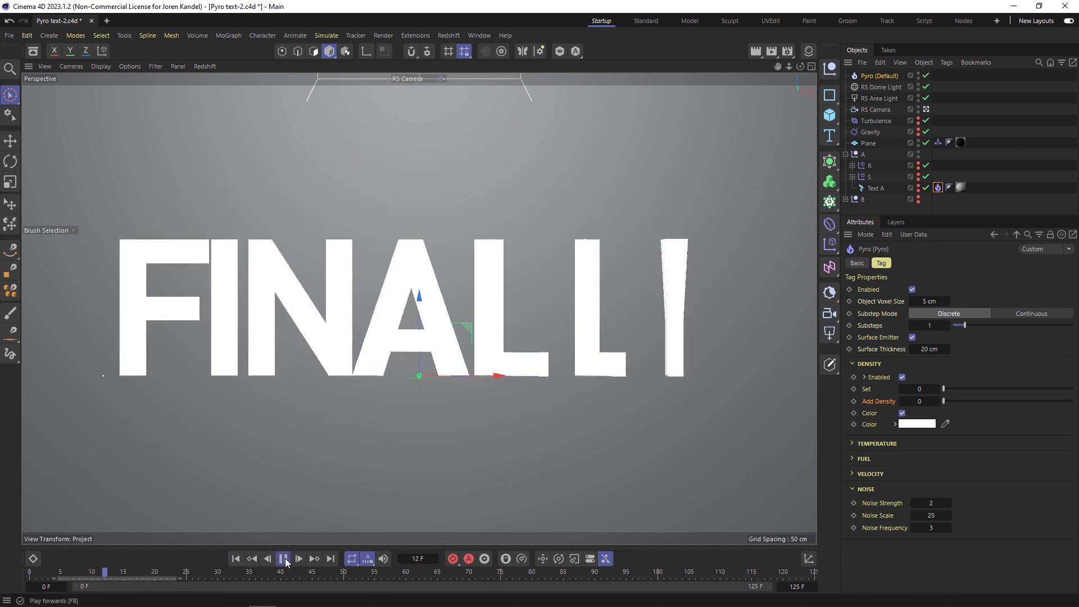
- Set the emitter's Density Set value to 0 and play to preview the billowing smoke
left_click(284, 558)
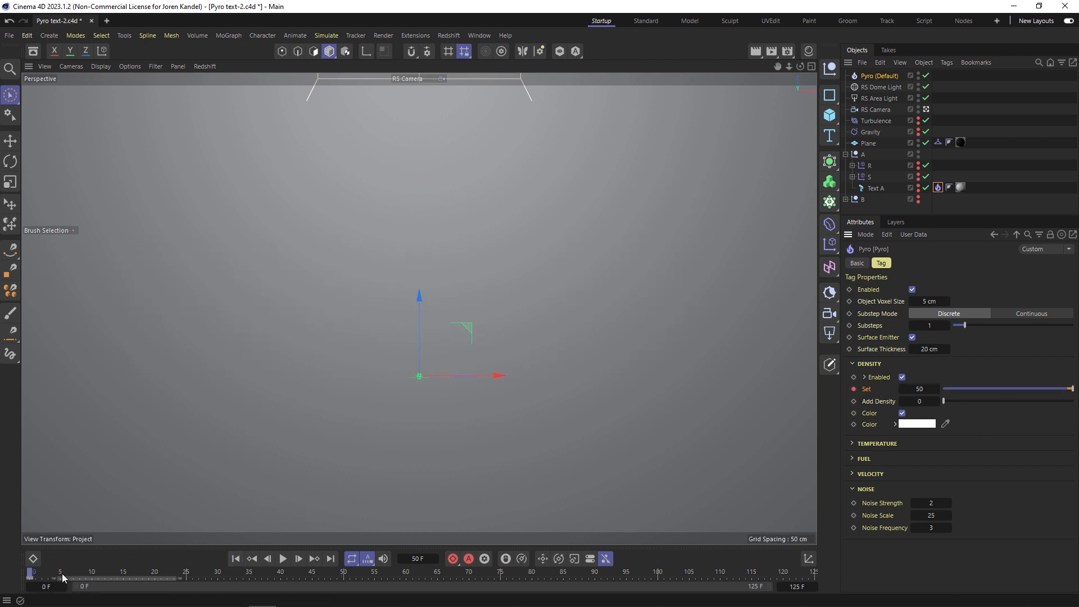
left_click(282, 559)
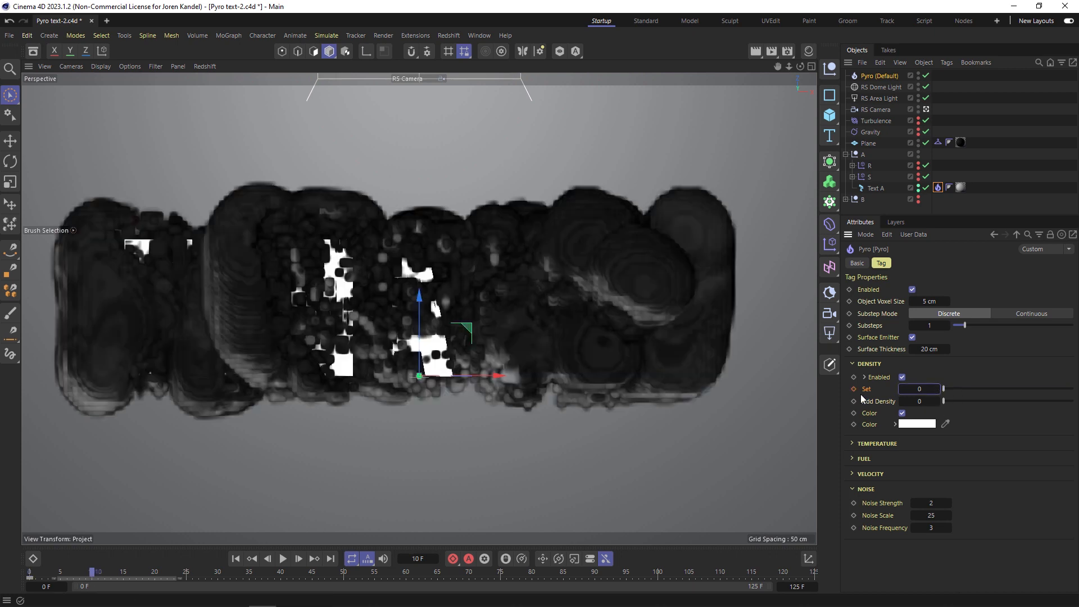
left_click_drag(944, 389, 1066, 389)
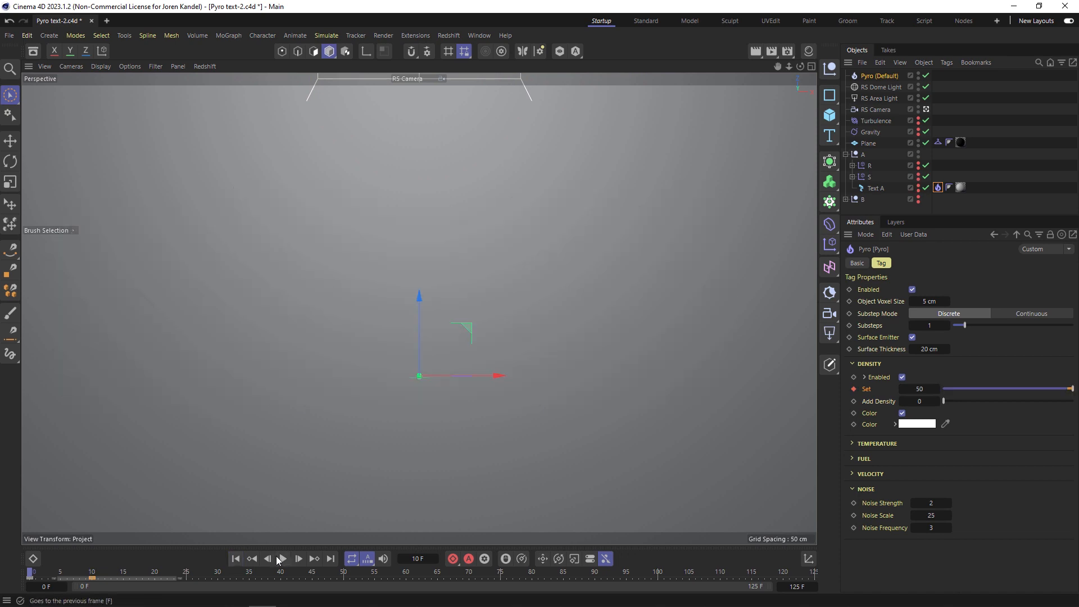
left_click(283, 559)
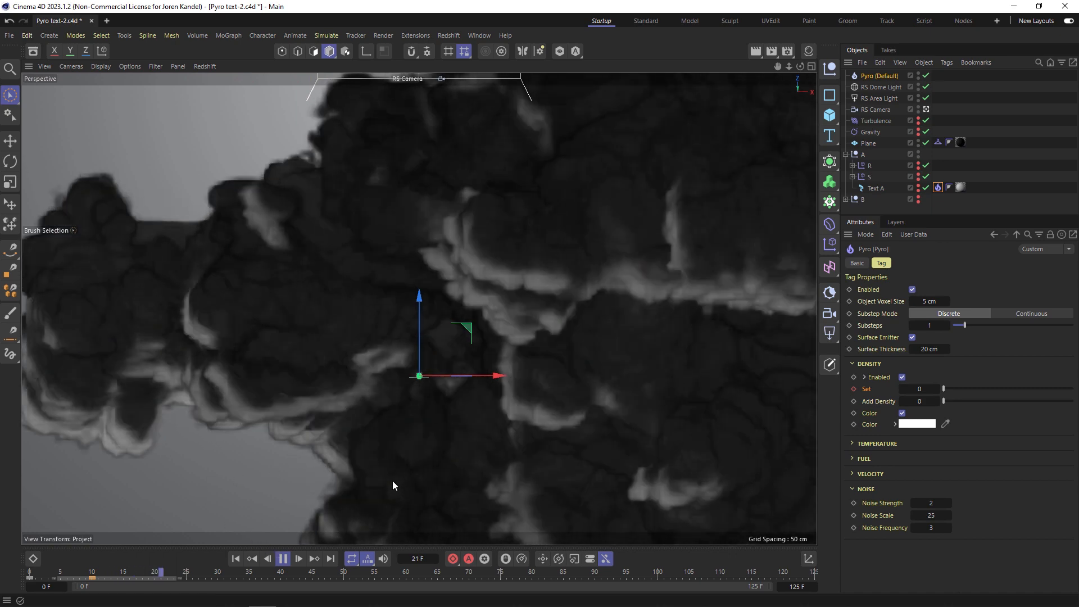
- Switch velocity to Set Absolute Velocity with Y −30, noise strength 50 and frequency 5
left_click(282, 559)
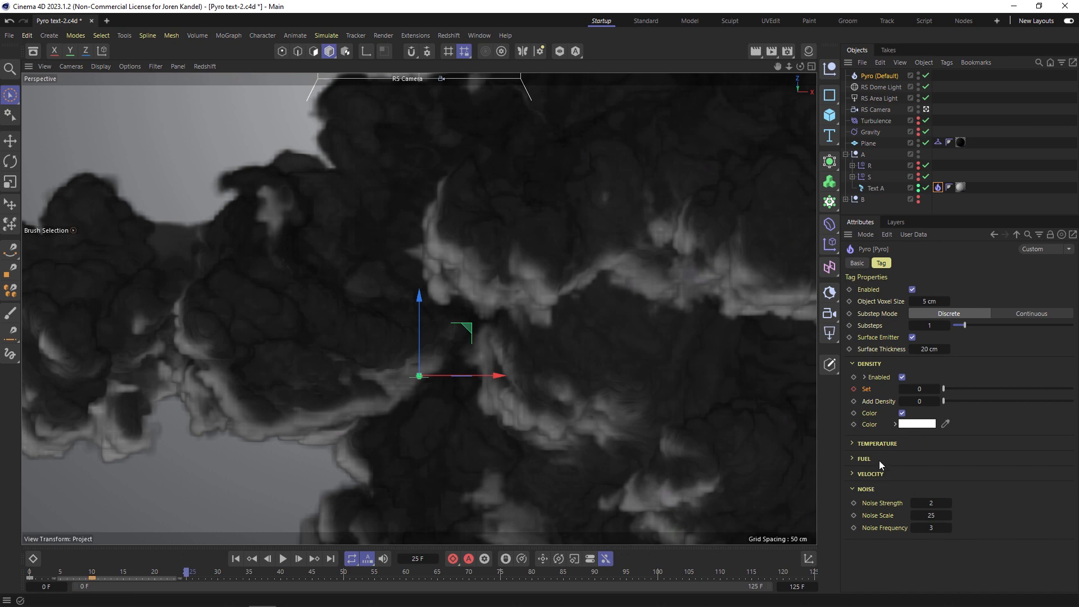
left_click(857, 474)
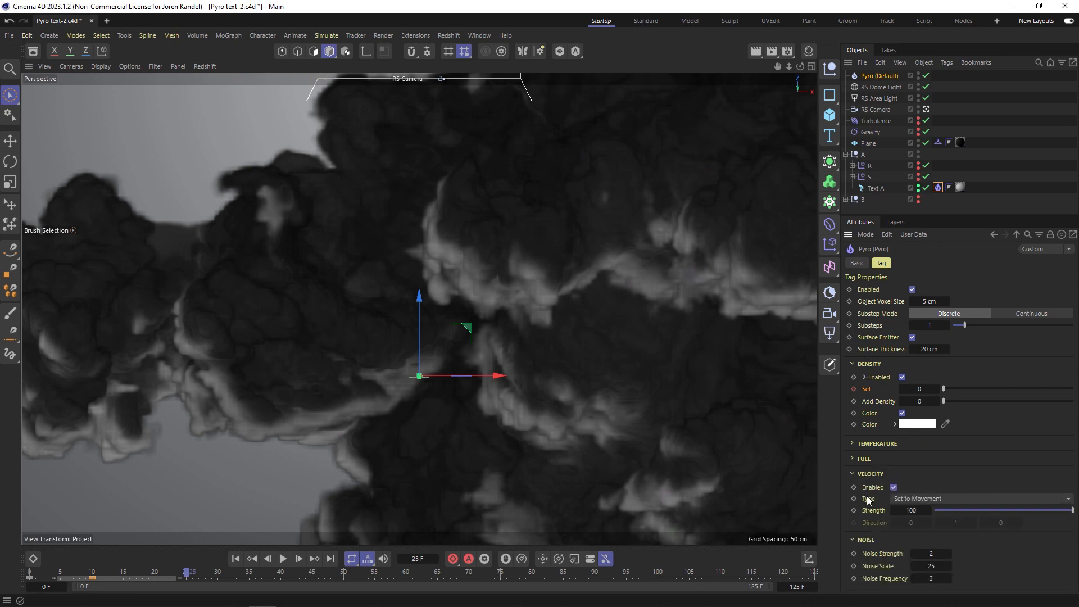
left_click(980, 497)
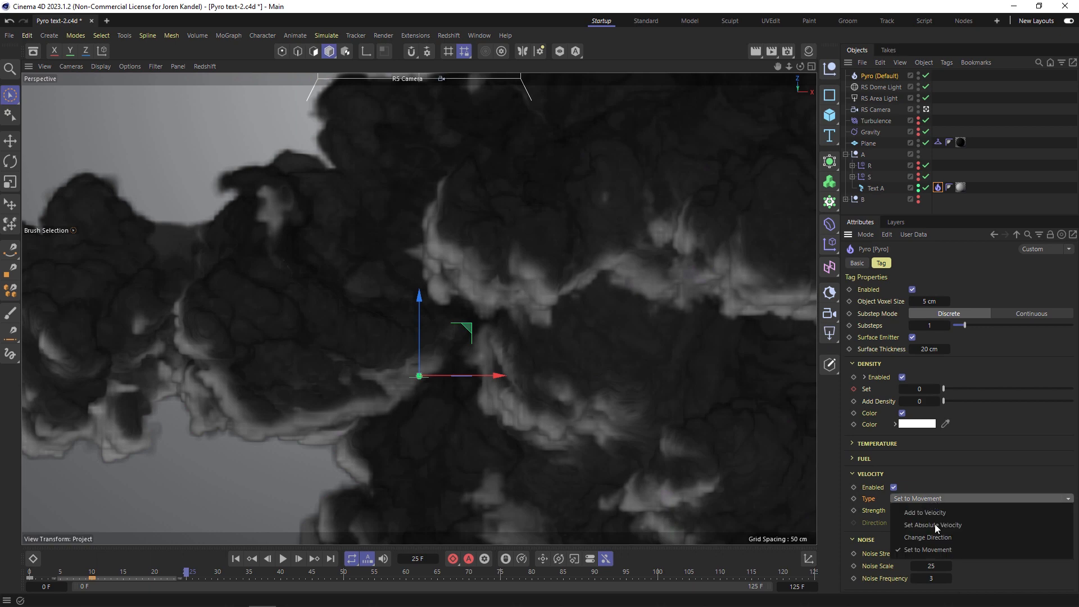
left_click(931, 525)
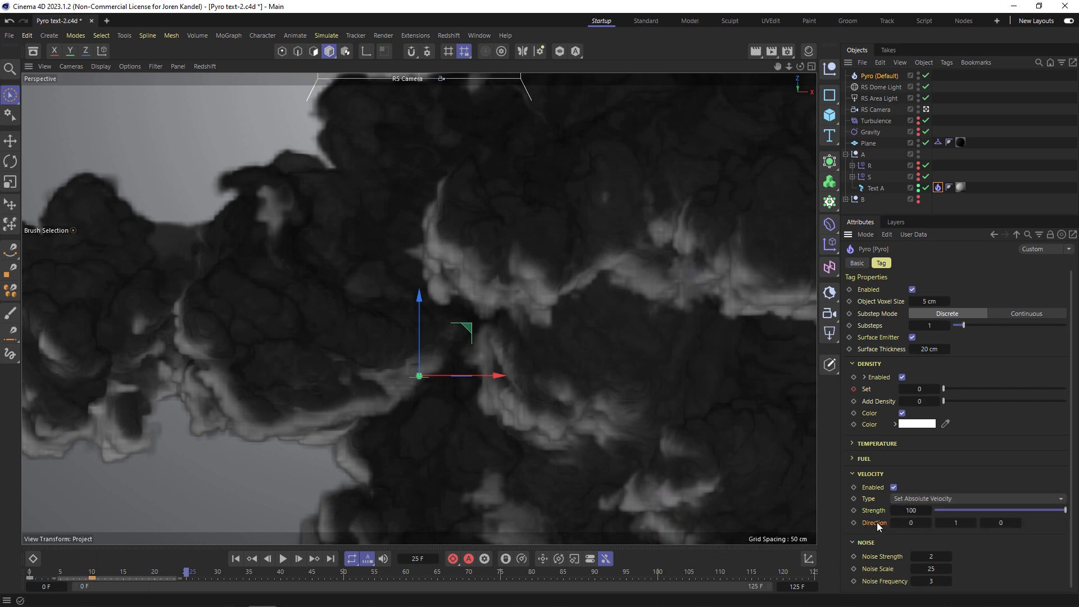
left_click(955, 522)
type("-30")
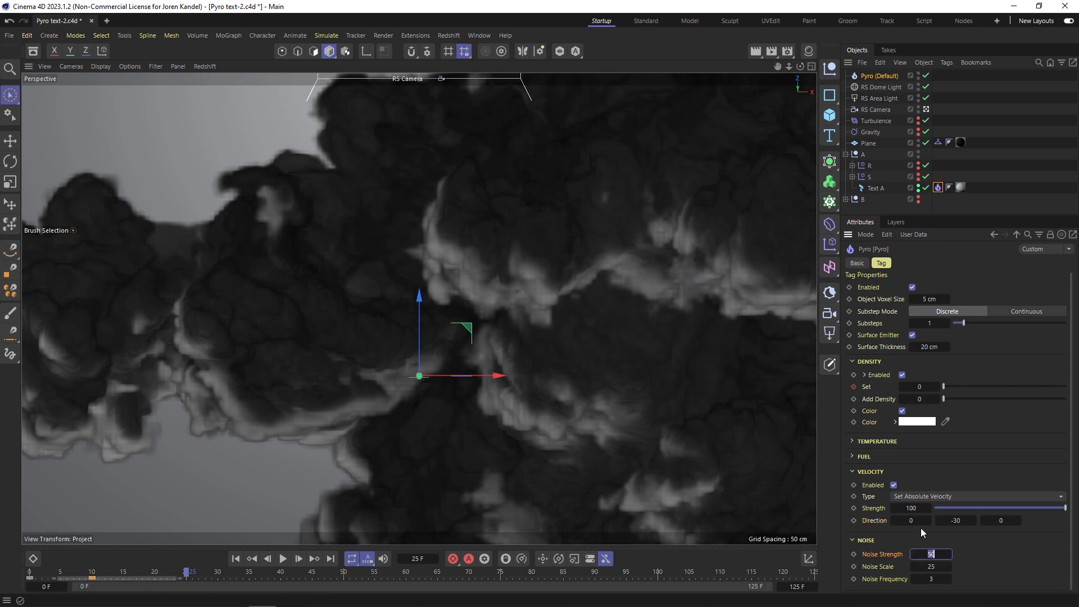
mouse_move(891, 570)
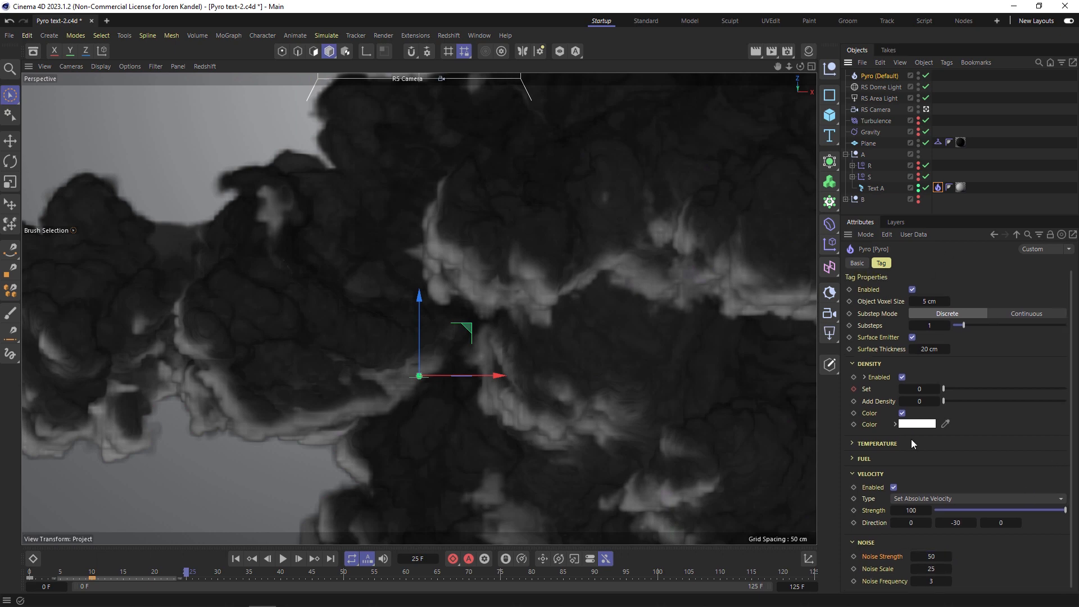
- On the Pyro object, raise Density Buoyancy from -5 to 10 and collapse Combustion
left_click(879, 75)
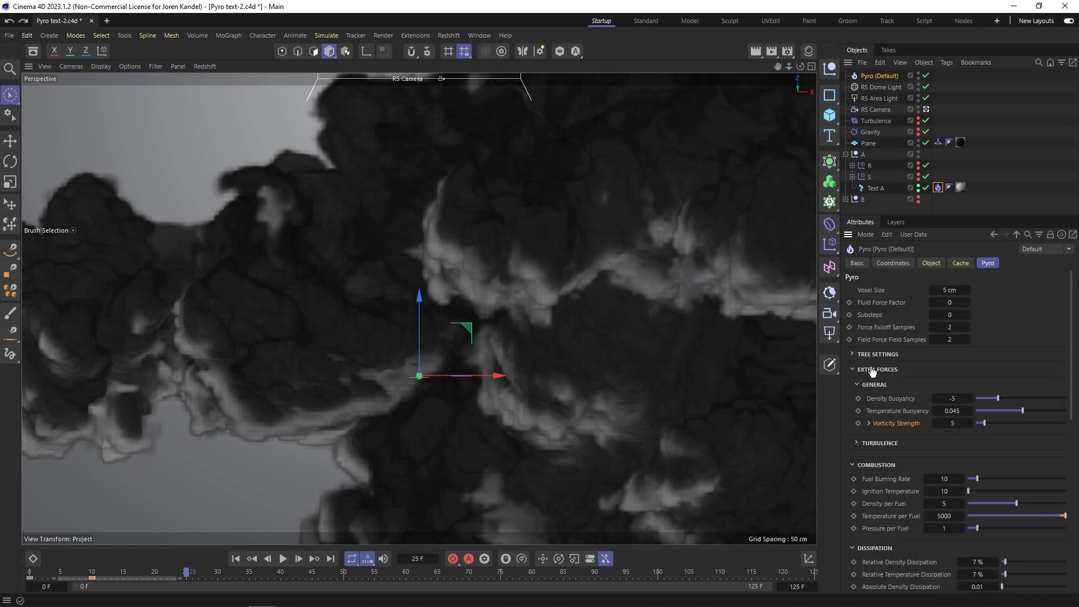
mouse_move(890, 398)
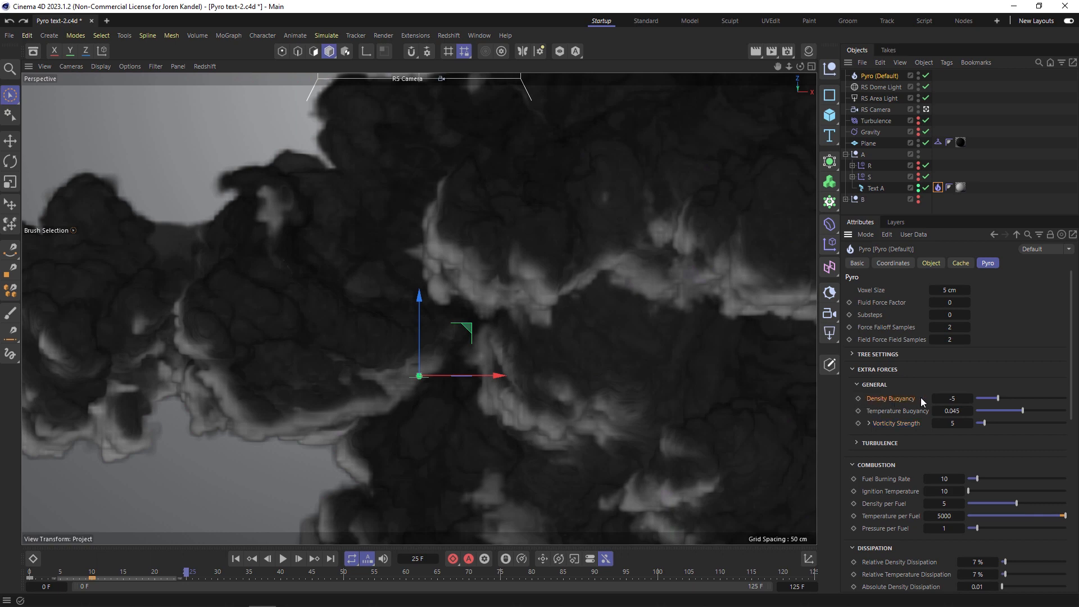
left_click_drag(991, 398, 1047, 398)
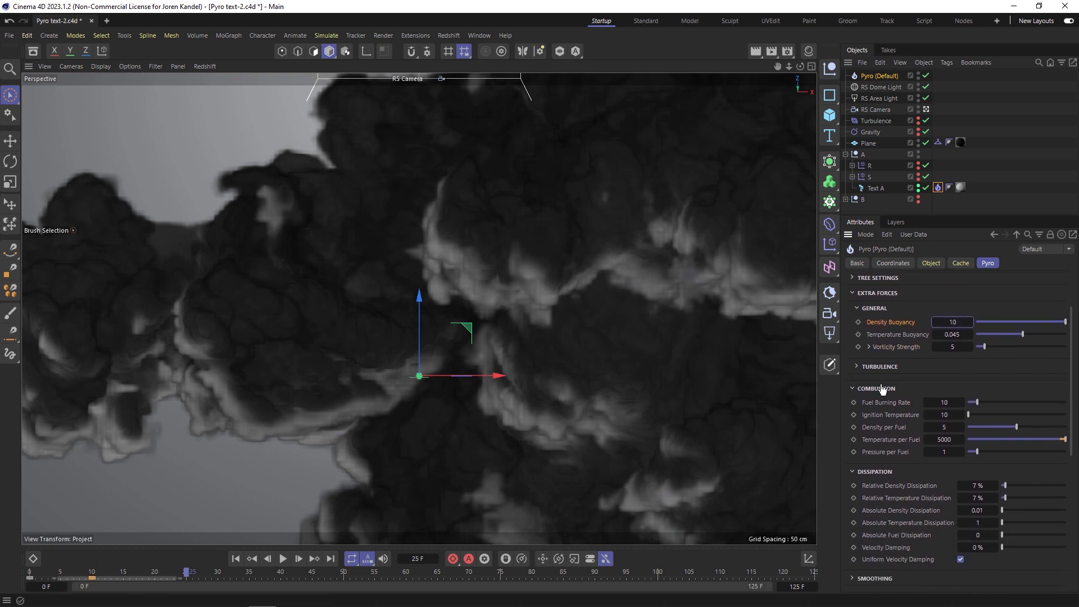
left_click(873, 388)
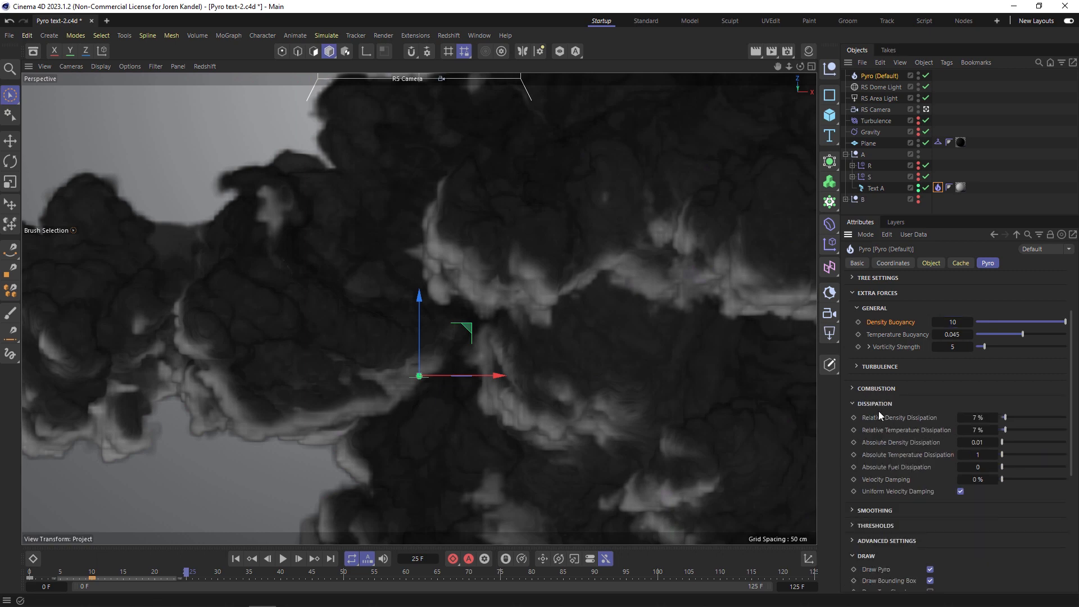
mouse_move(917, 414)
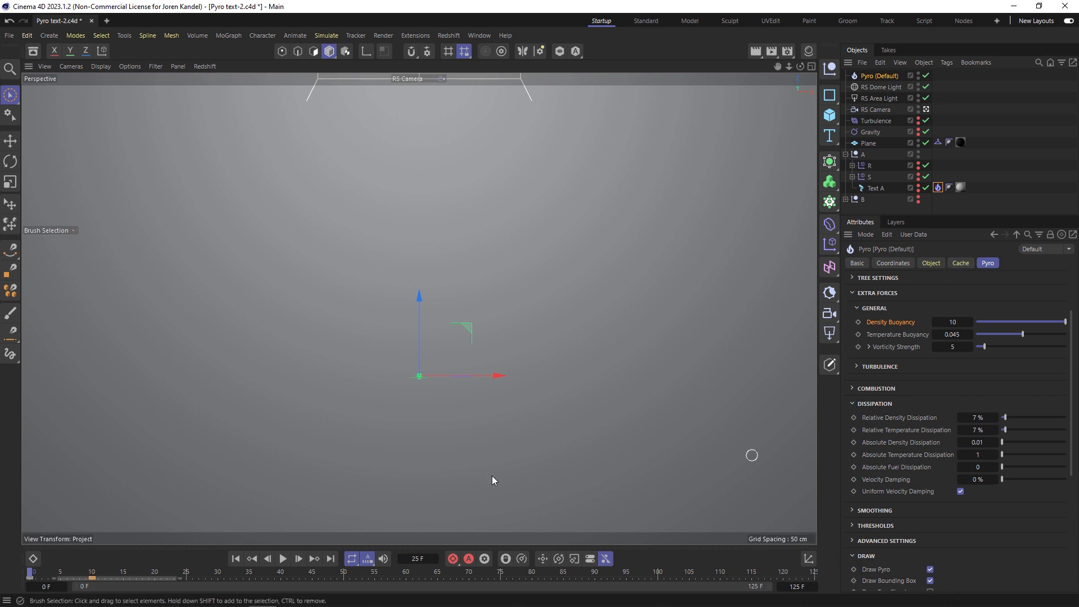
mouse_move(376, 436)
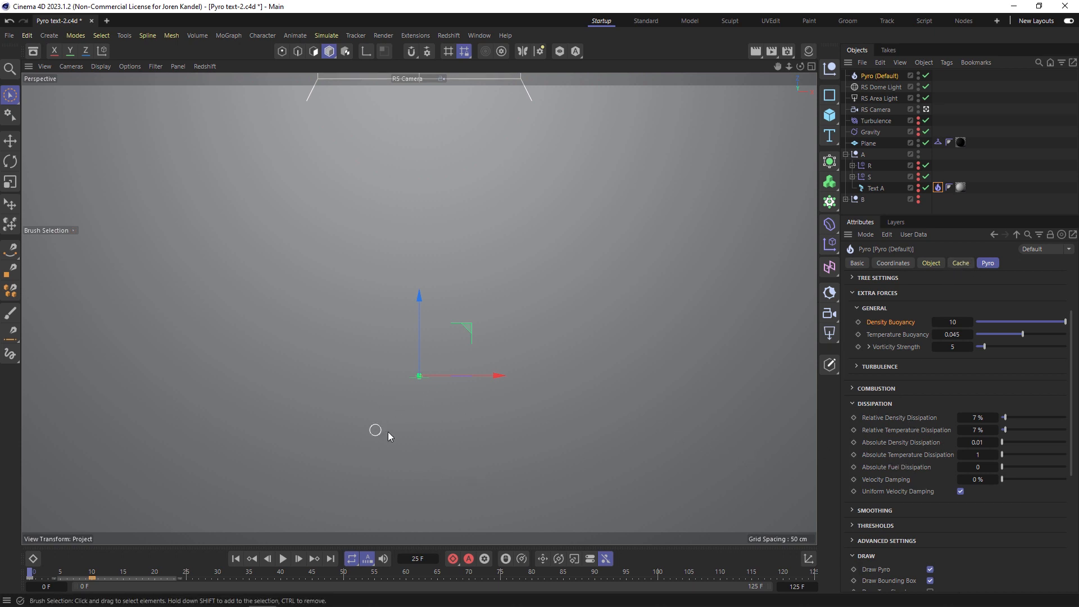
mouse_move(853, 446)
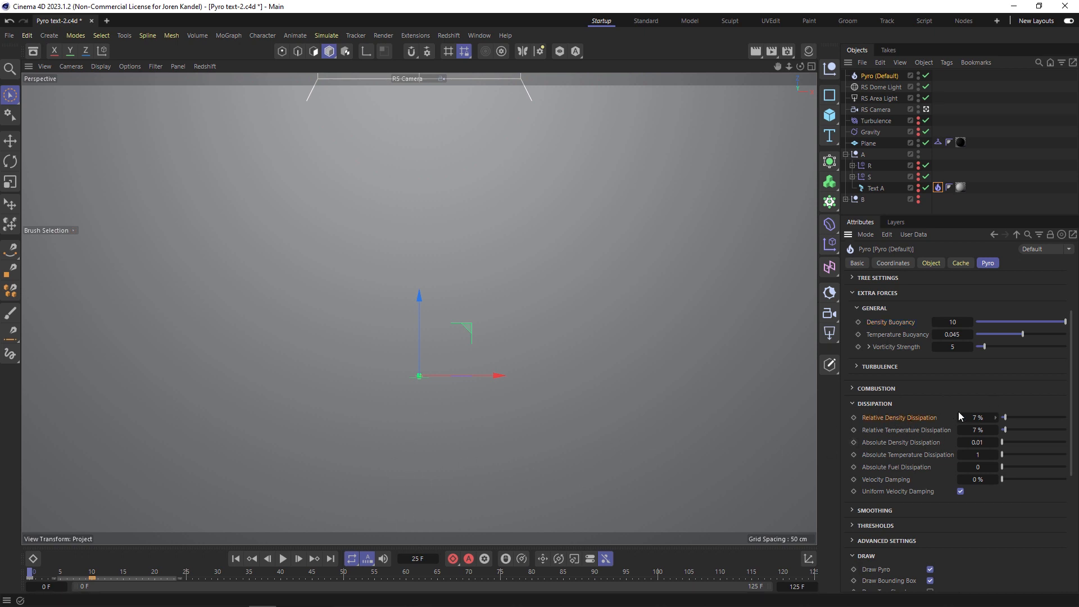
- Set Relative Density Dissipation to 9% and Absolute Density Dissipation to 0.04
left_click(976, 417)
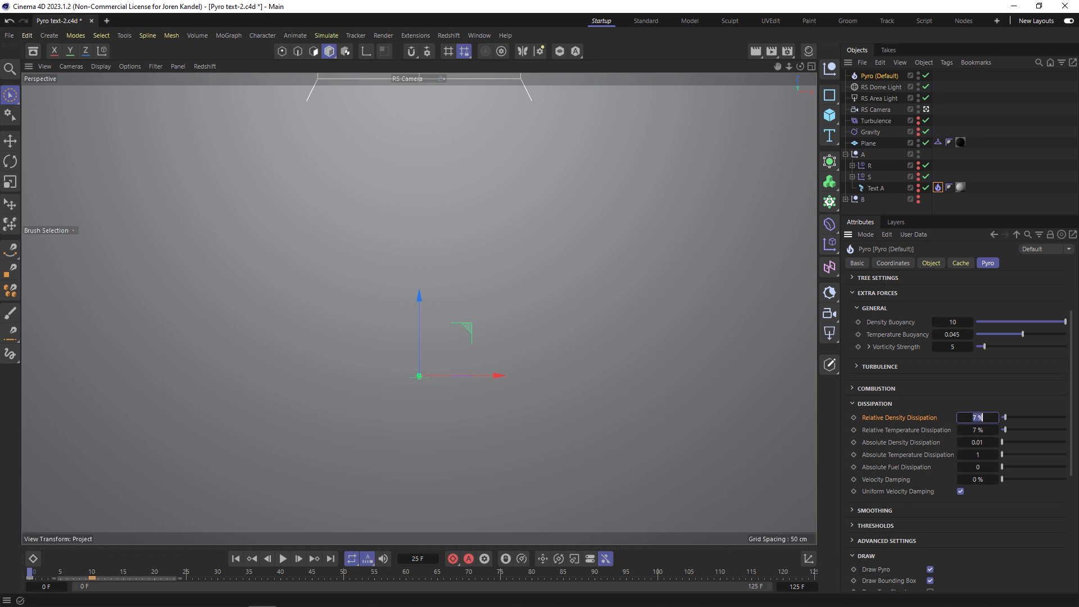
type("9")
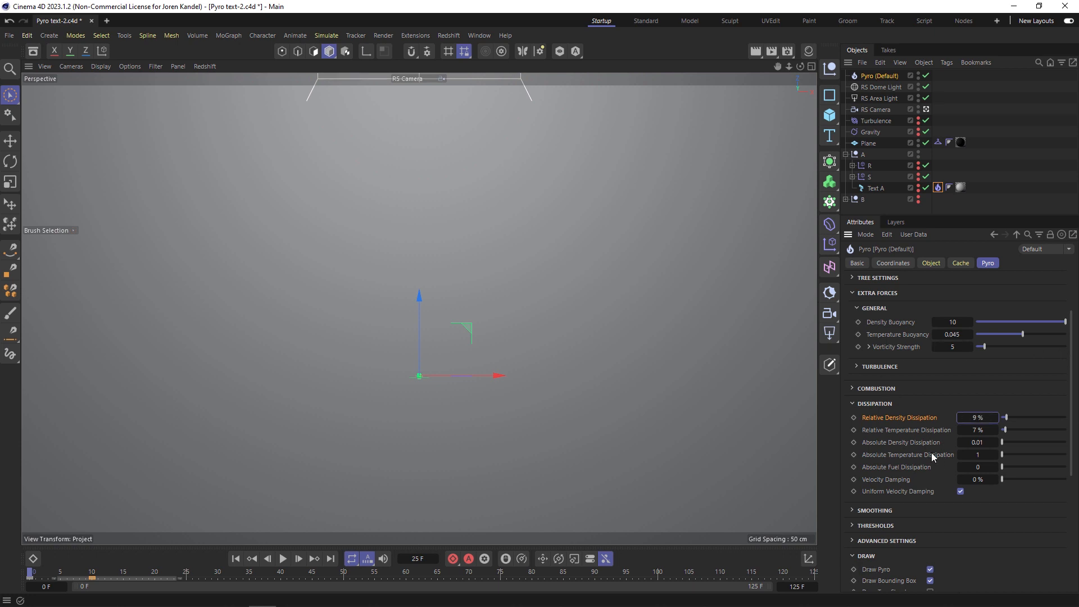
mouse_move(892, 449)
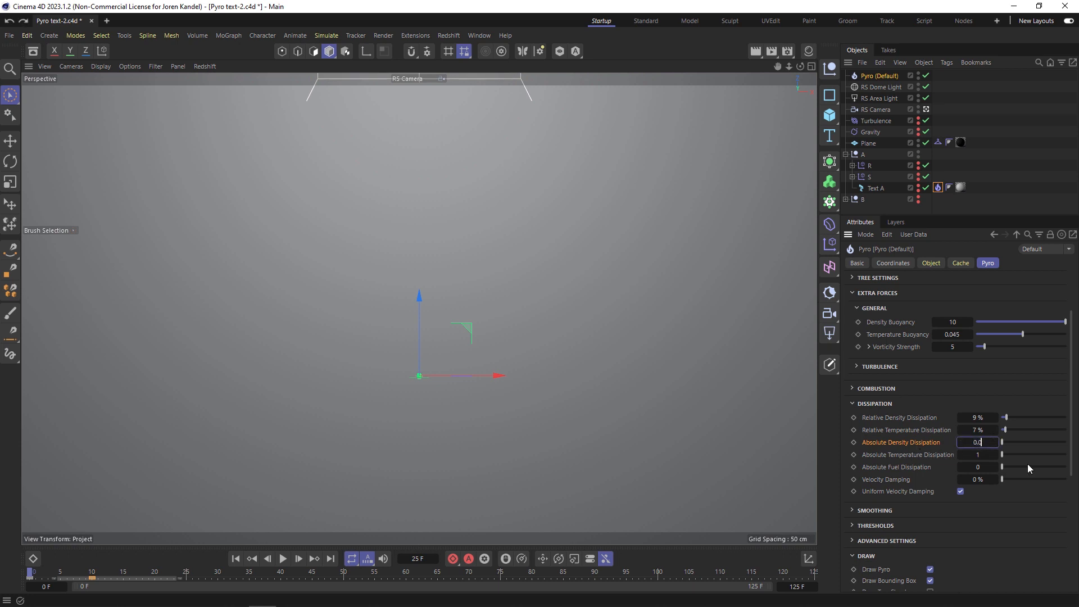
type("0.04")
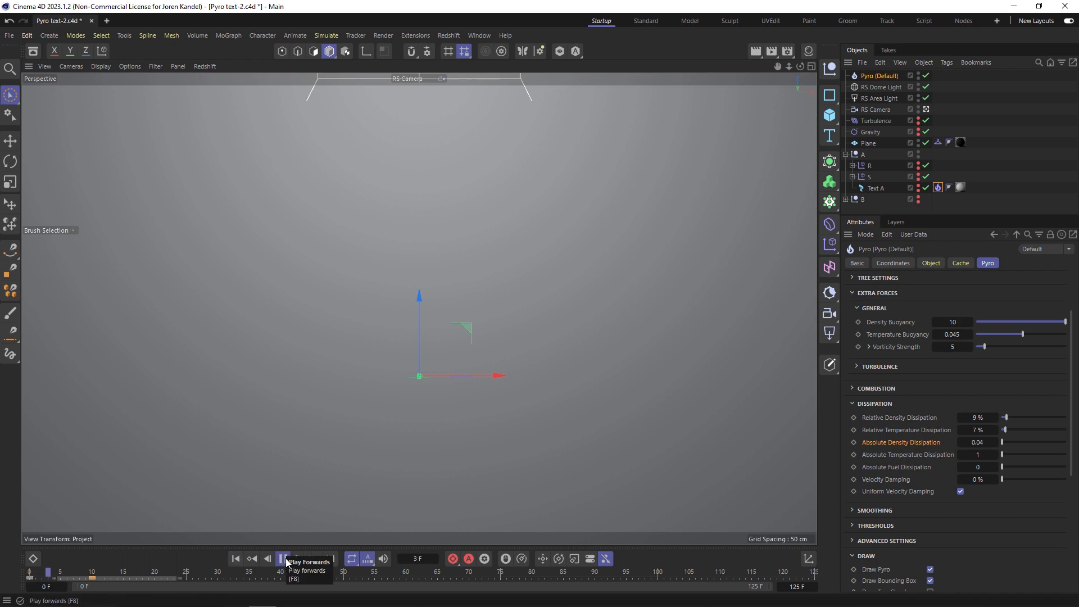
- Play the simulation with the new dissipation and pause at frame 46
left_click(283, 558)
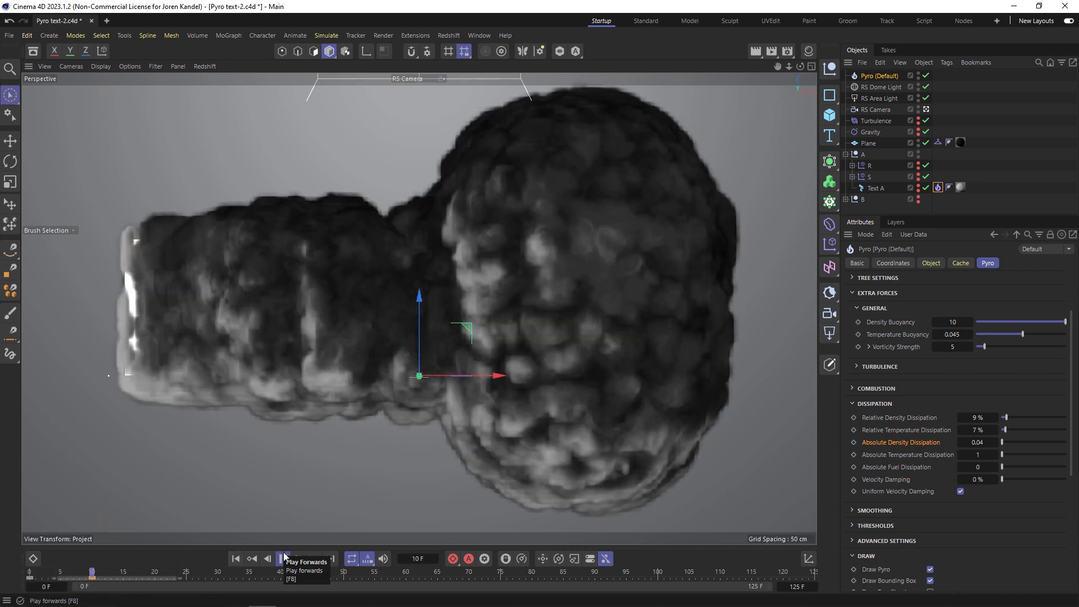
left_click(283, 558)
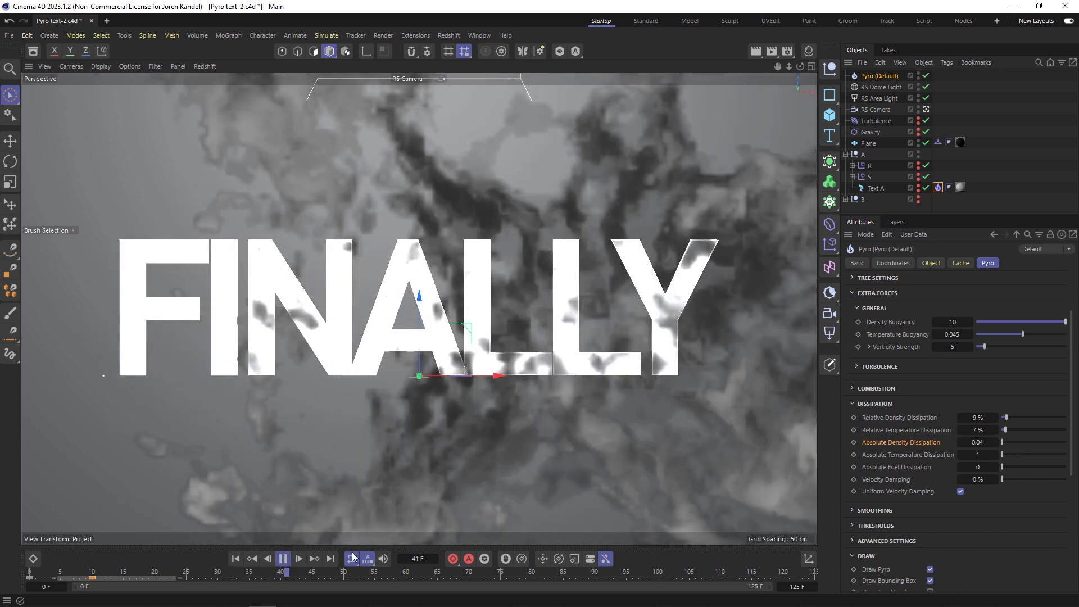
left_click(282, 559)
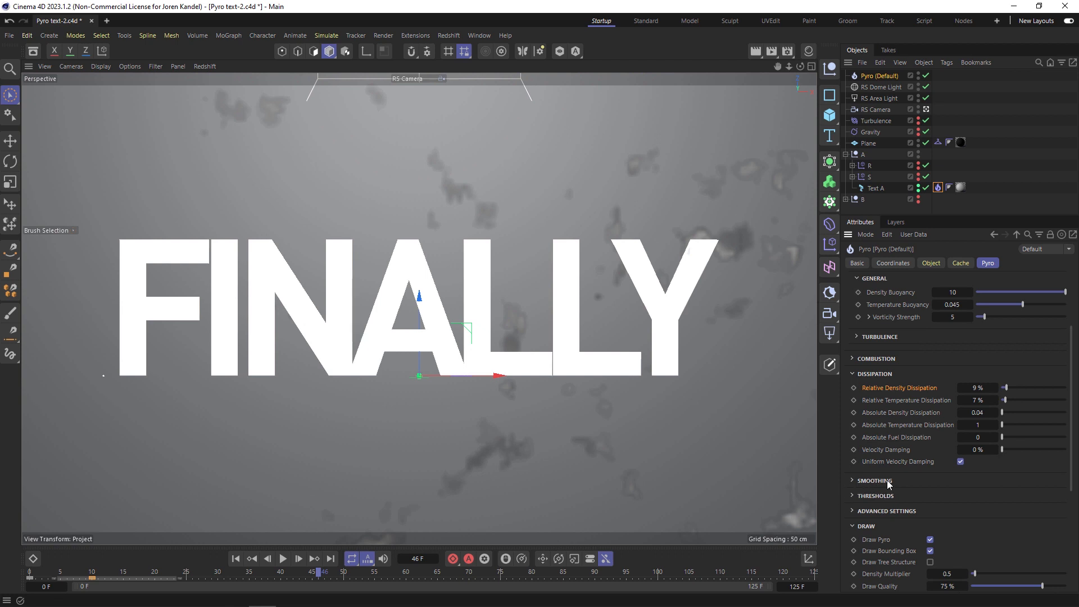
left_click(874, 480)
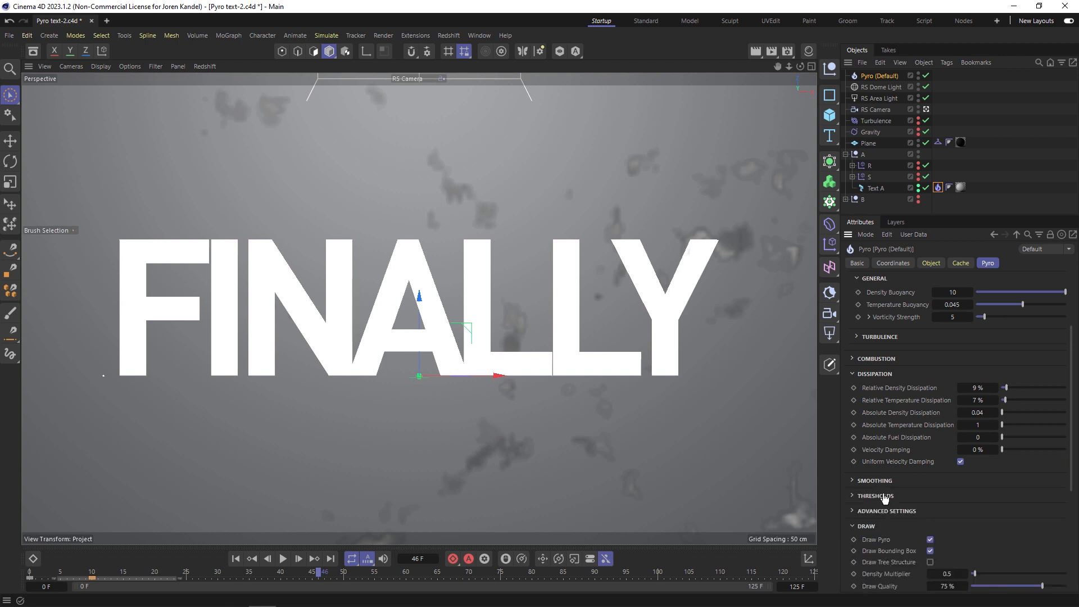
- Look up the Density Threshold help description, then pick the Density Threshold setting to adjust
right_click(883, 496)
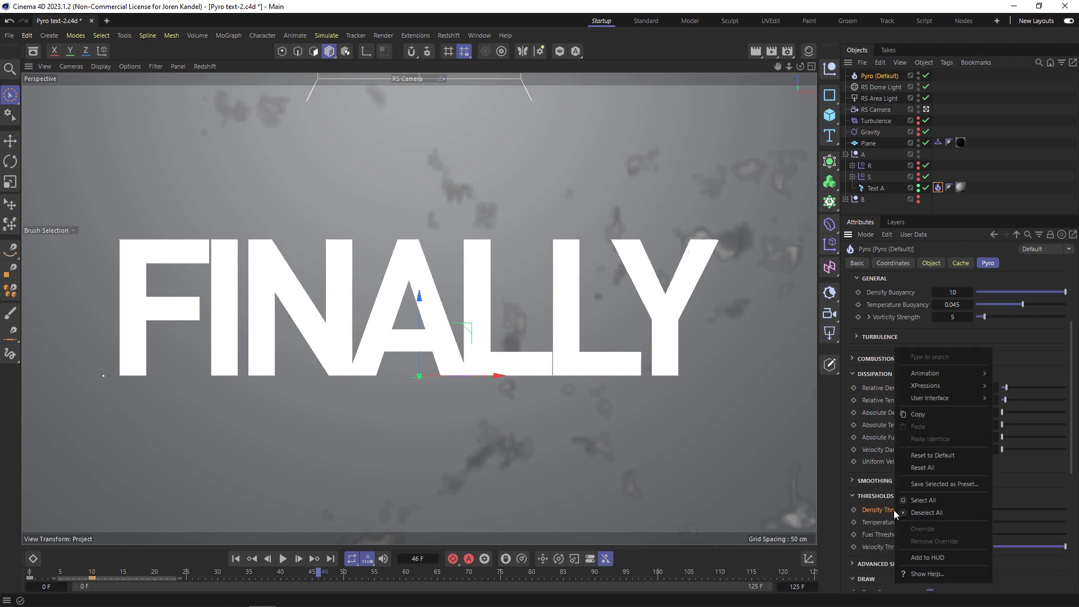
left_click(928, 573)
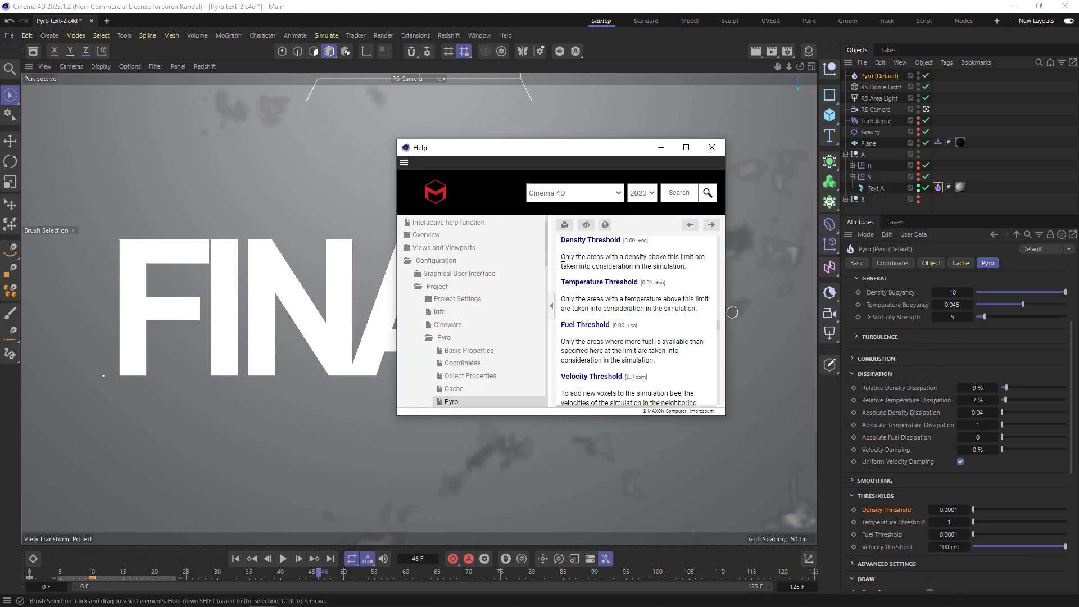
left_click_drag(562, 257, 703, 256)
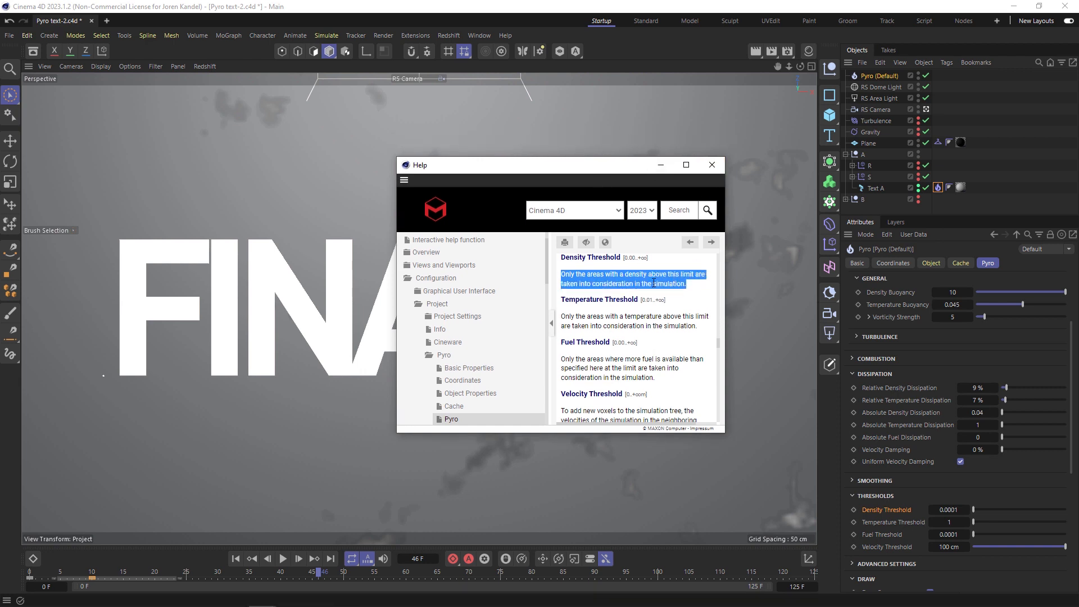
left_click(711, 164)
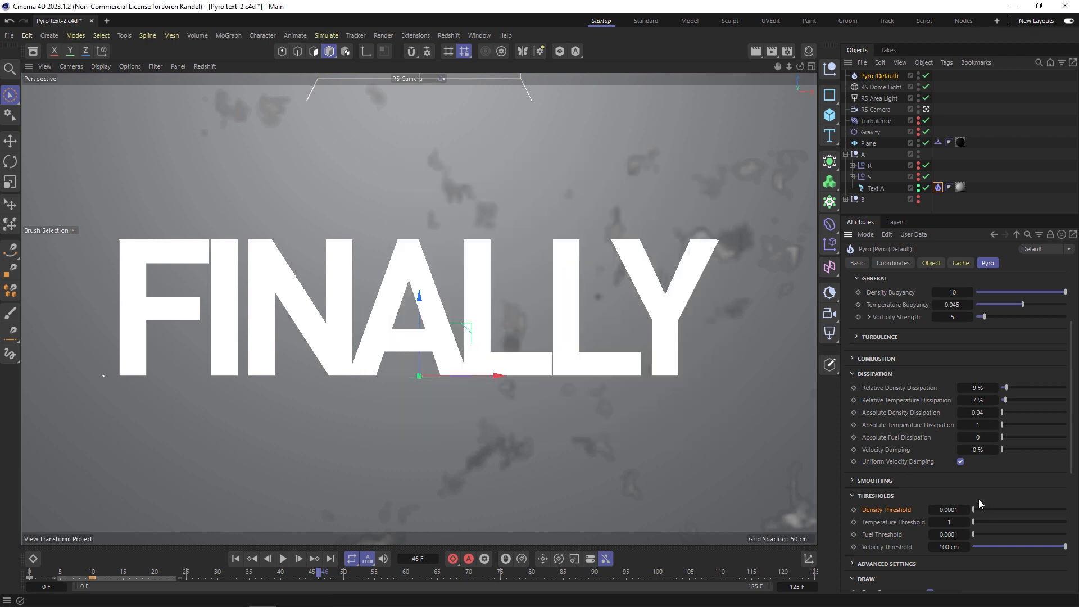
- Play the smoke burst preview, stop it, and select Text A's Pyro tag
left_click(949, 509)
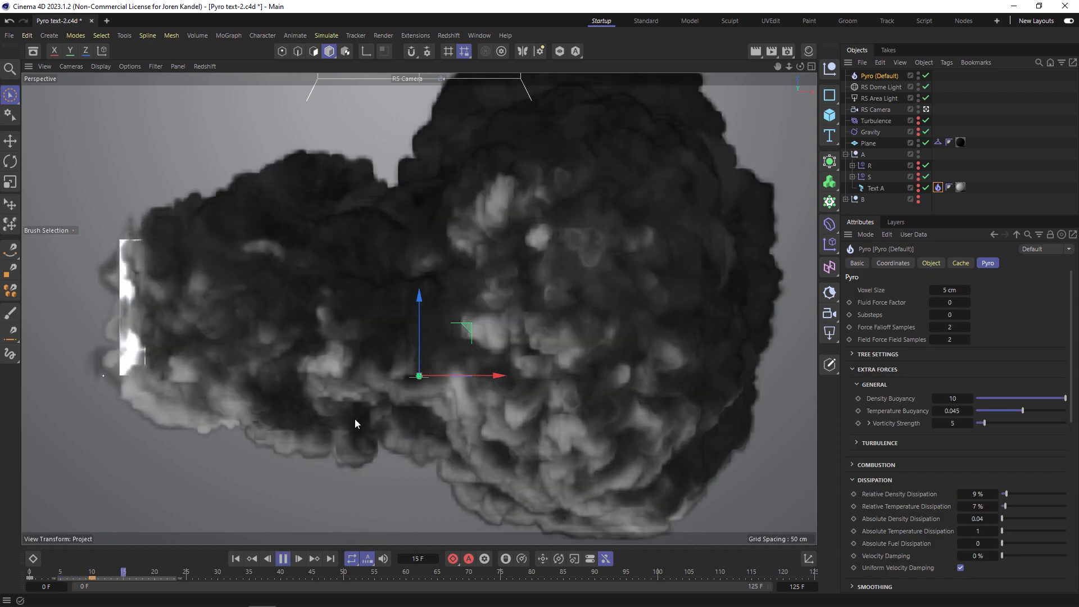
left_click(282, 559)
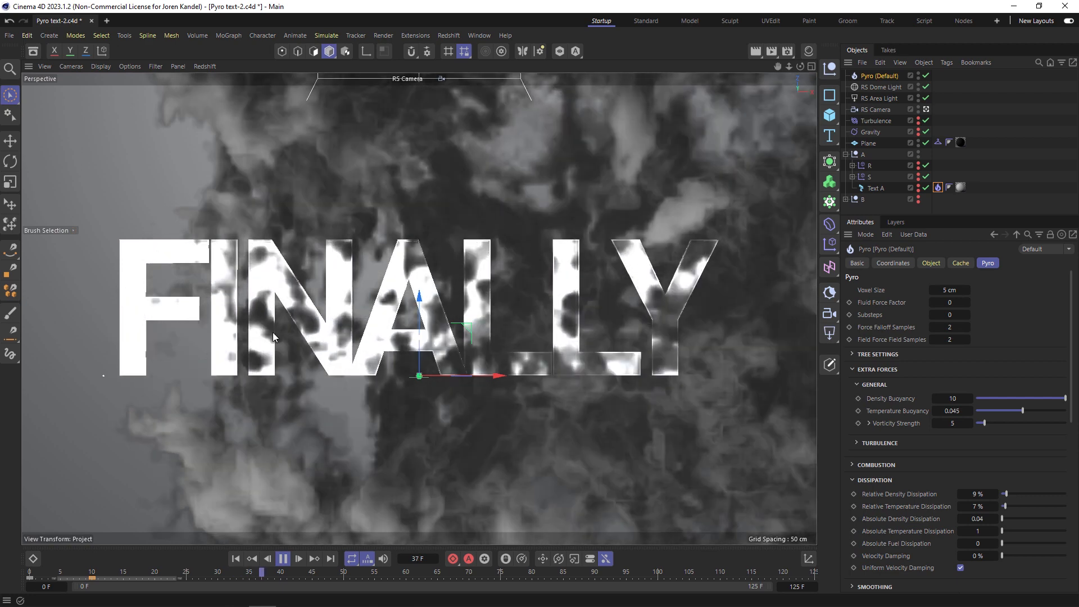
left_click(282, 558)
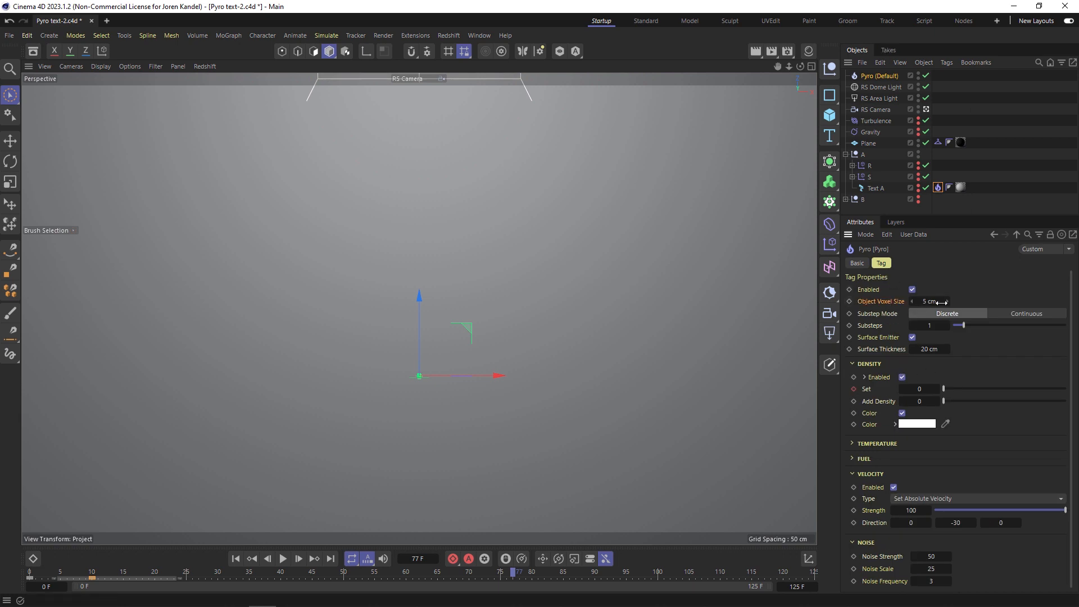
- Set the emitter's Object Voxel Size and the Pyro scene Voxel Size to 2 cm and play the simulation
left_click(929, 301)
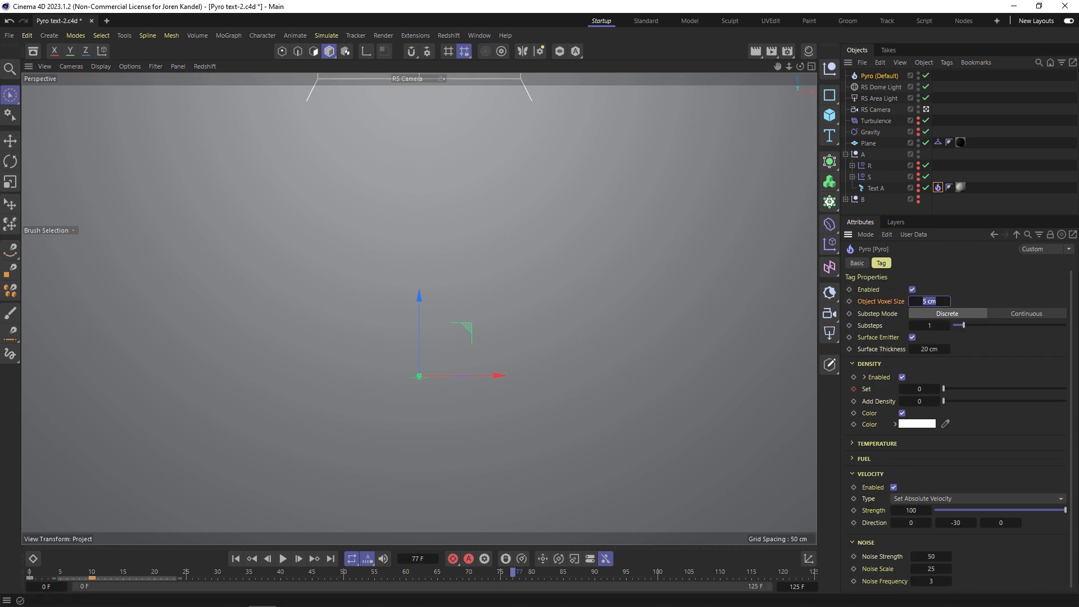
type("2 cm")
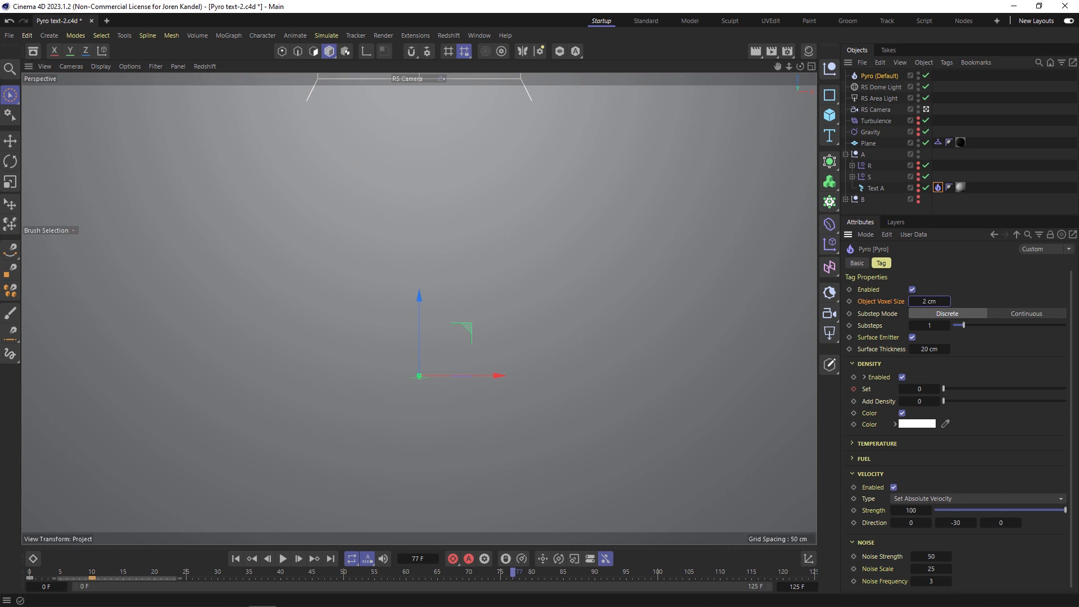
left_click(986, 263)
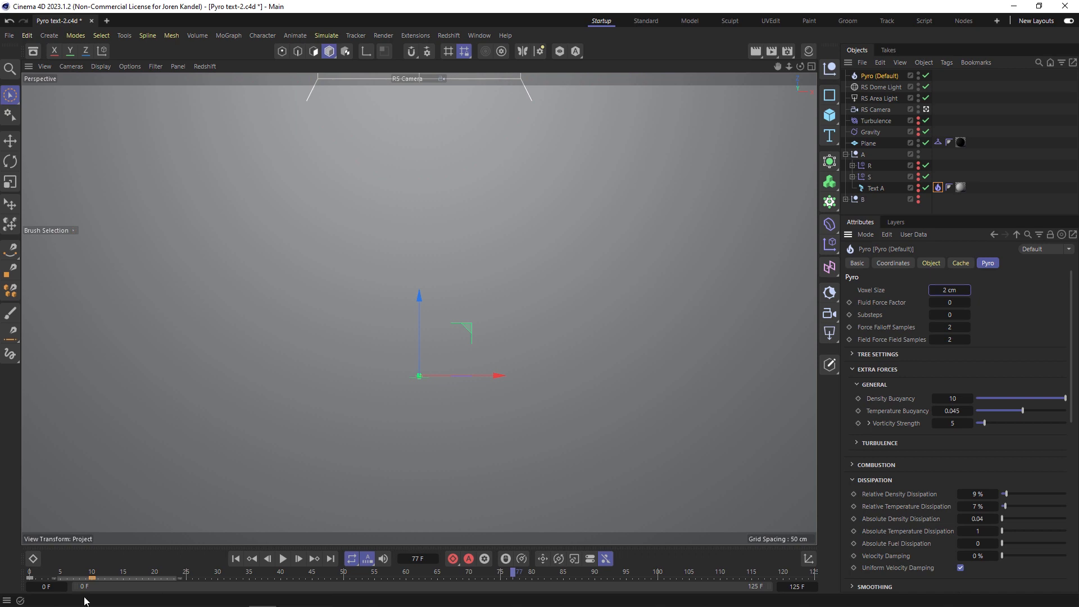
left_click(282, 558)
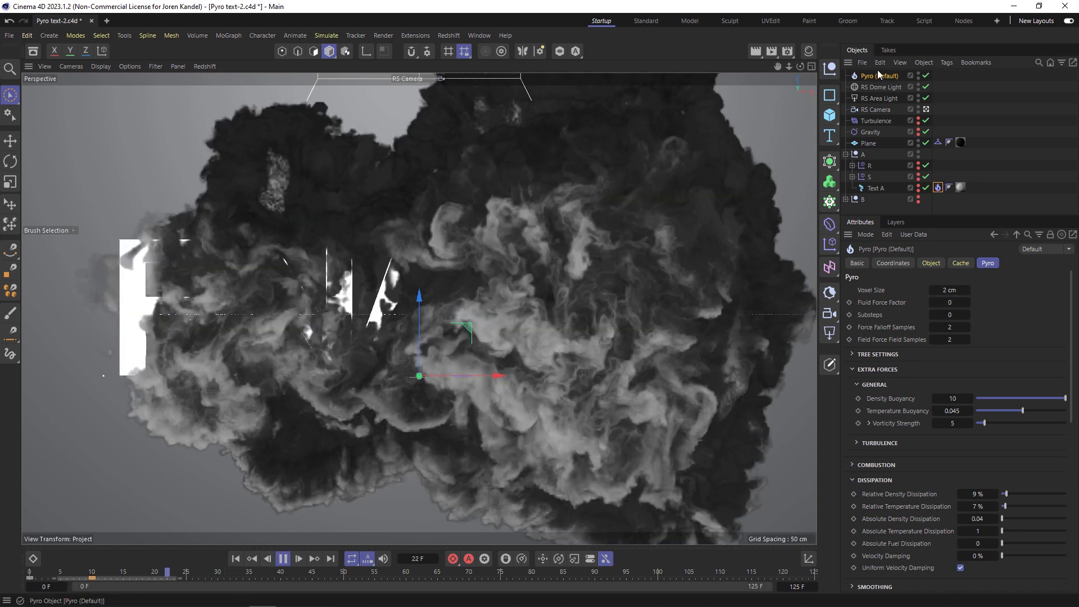
left_click(282, 558)
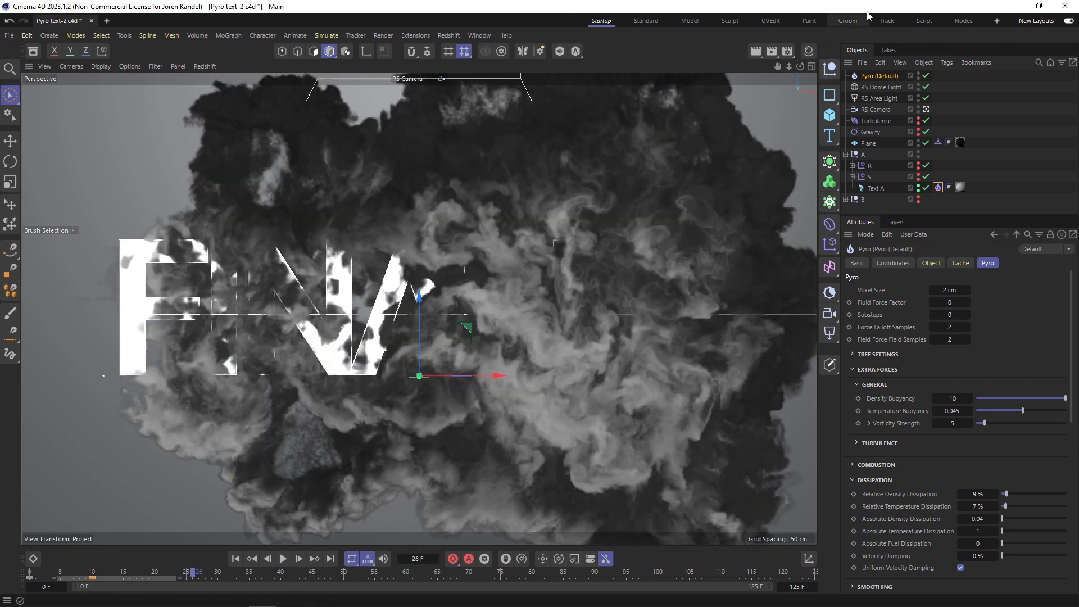
mouse_move(606, 36)
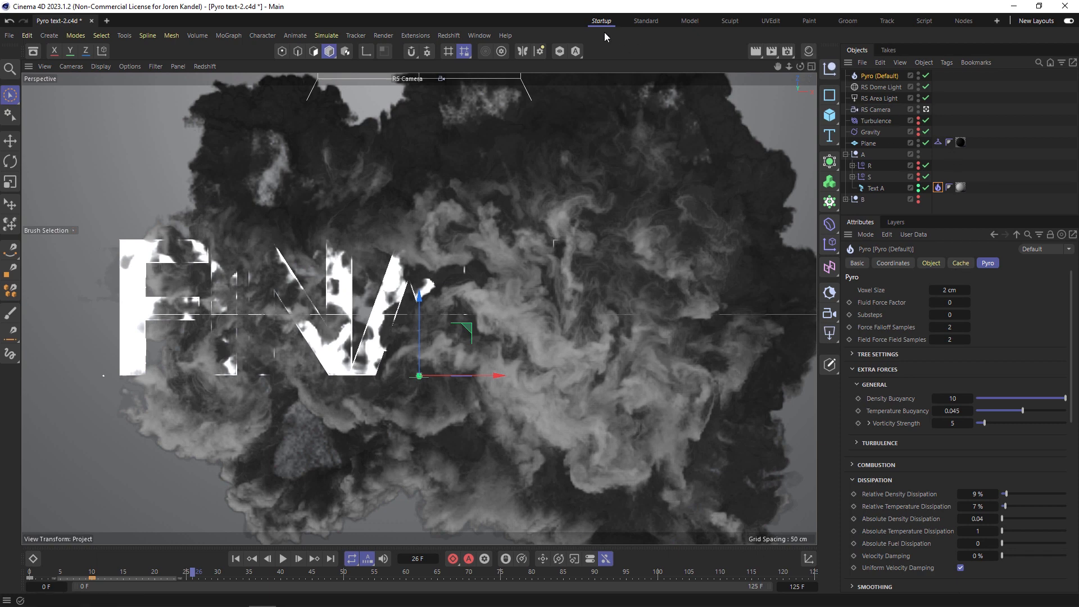
- Create a Redshift Pyro Volume material with Scatter and Color channels set to 'density'
left_click(448, 35)
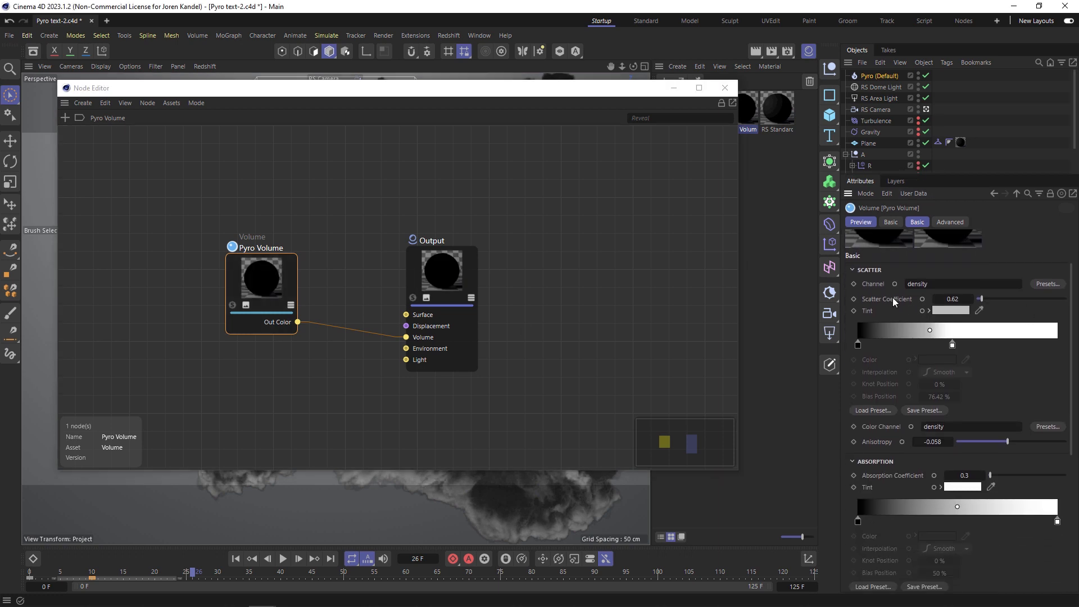
left_click(962, 283)
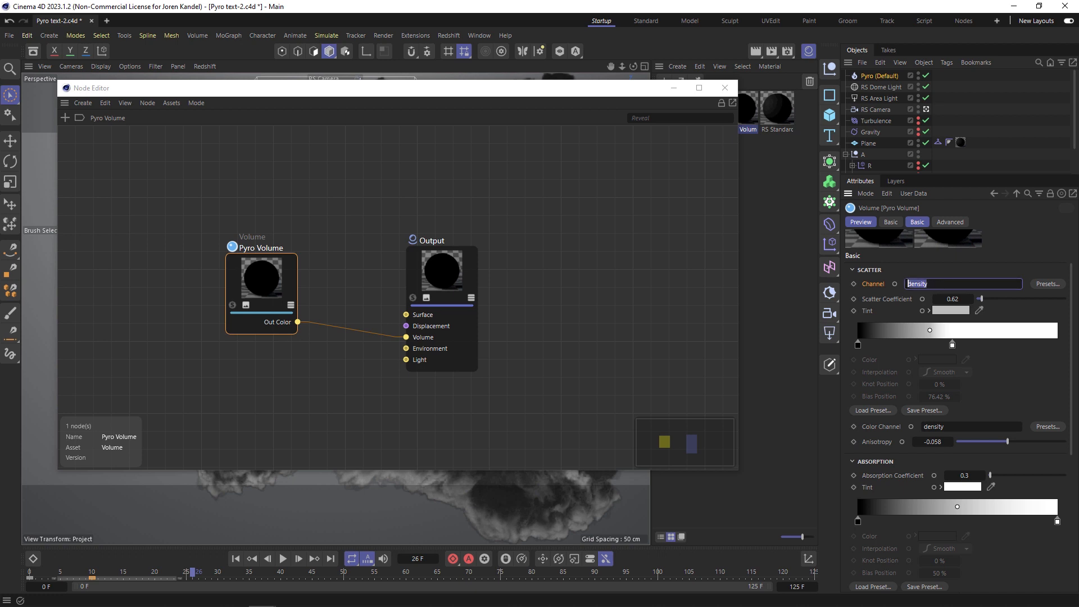
left_click(970, 426)
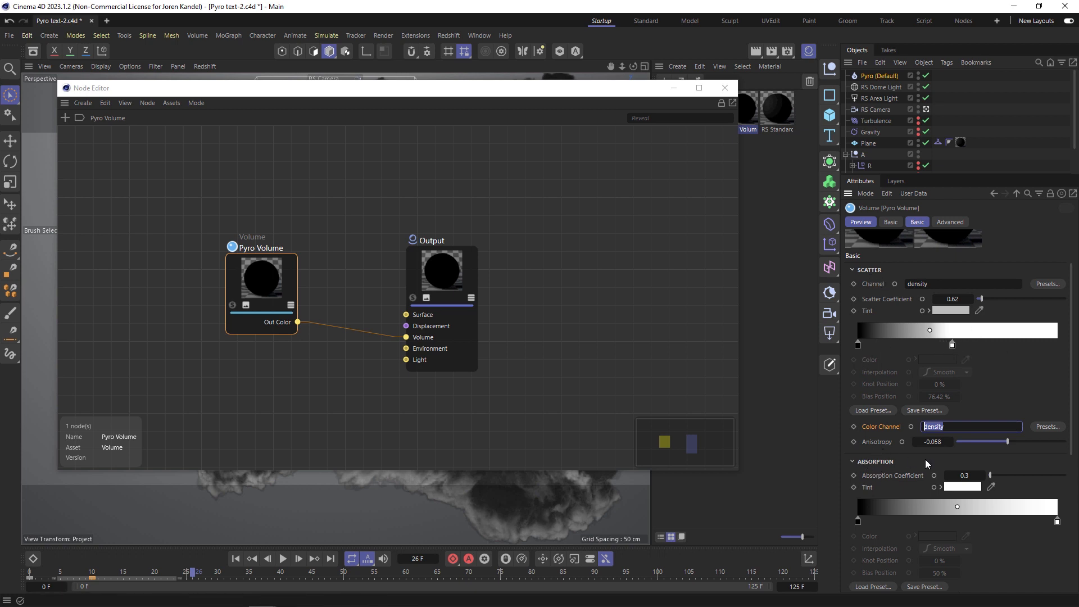
scroll("down", 3)
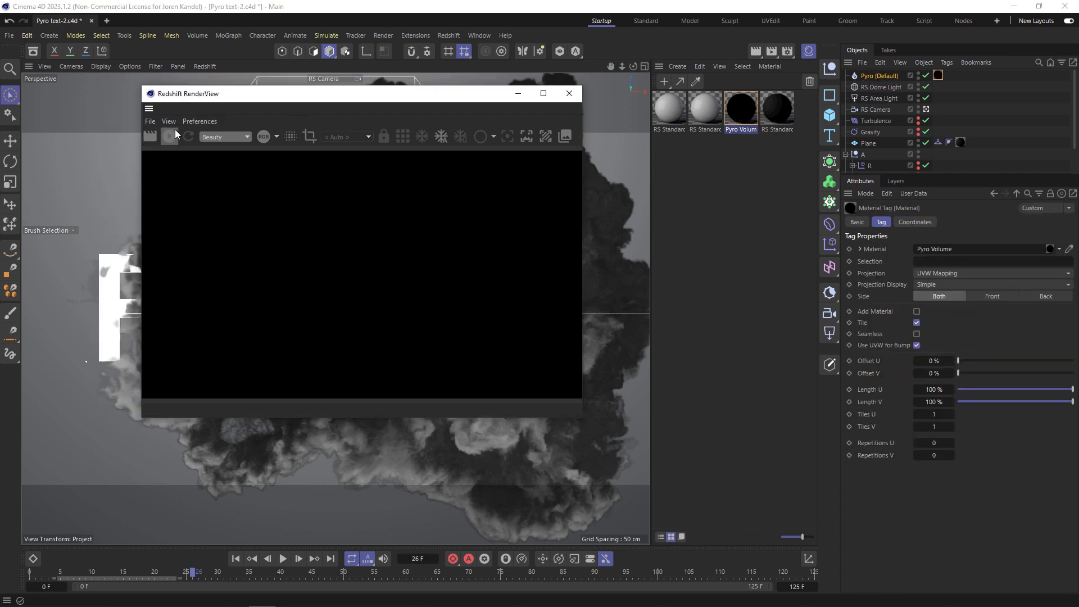
- Start the Redshift RenderView preview, which shows FINALLY without smoke, and show the Pyro object's output settings
left_click(168, 136)
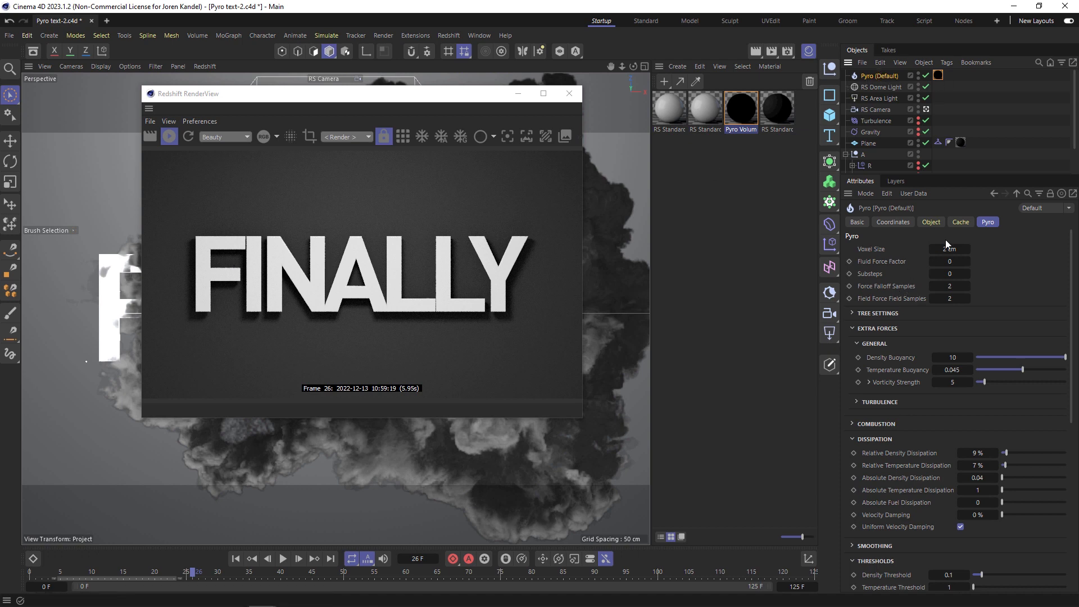
left_click(930, 221)
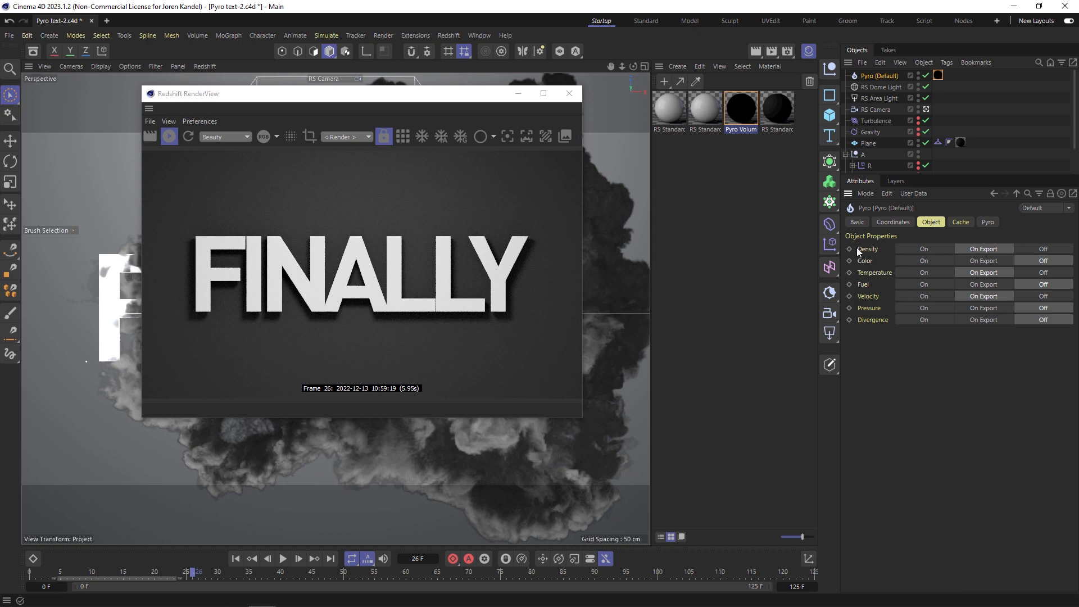
mouse_move(912, 250)
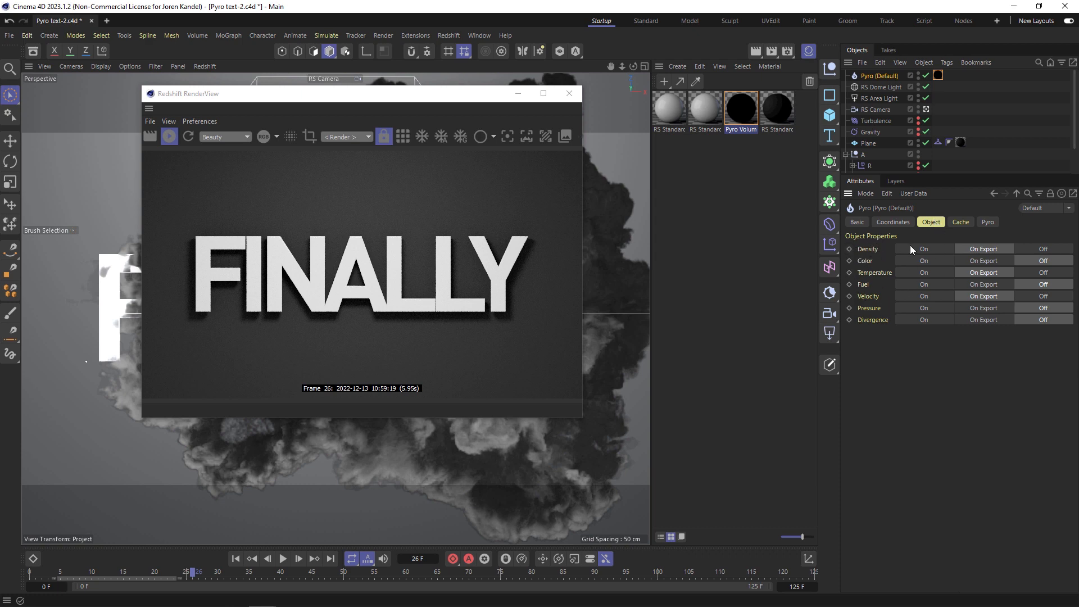
mouse_move(979, 272)
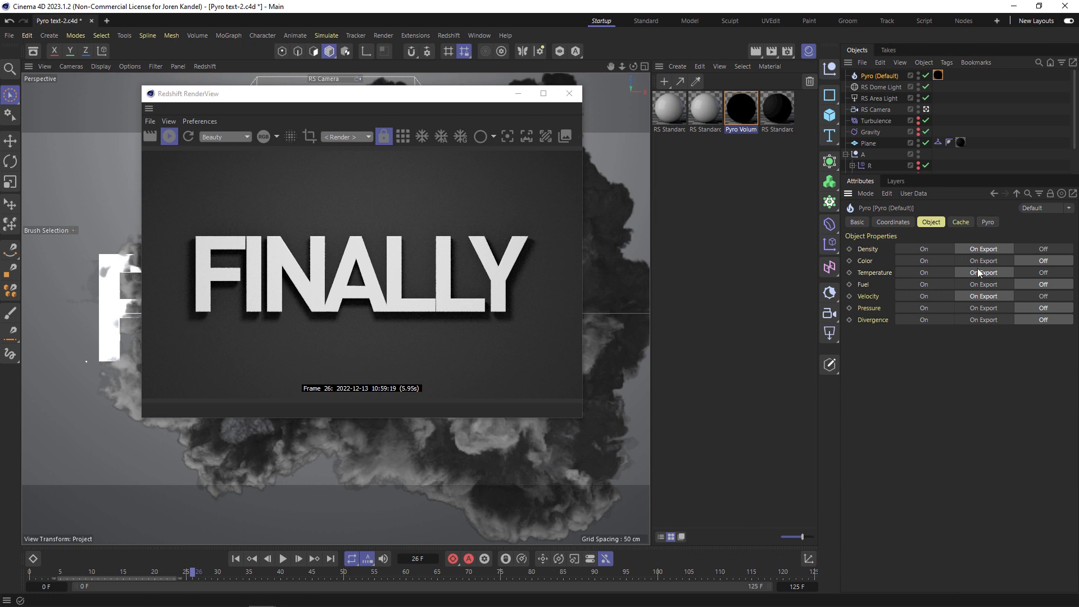
mouse_move(1056, 320)
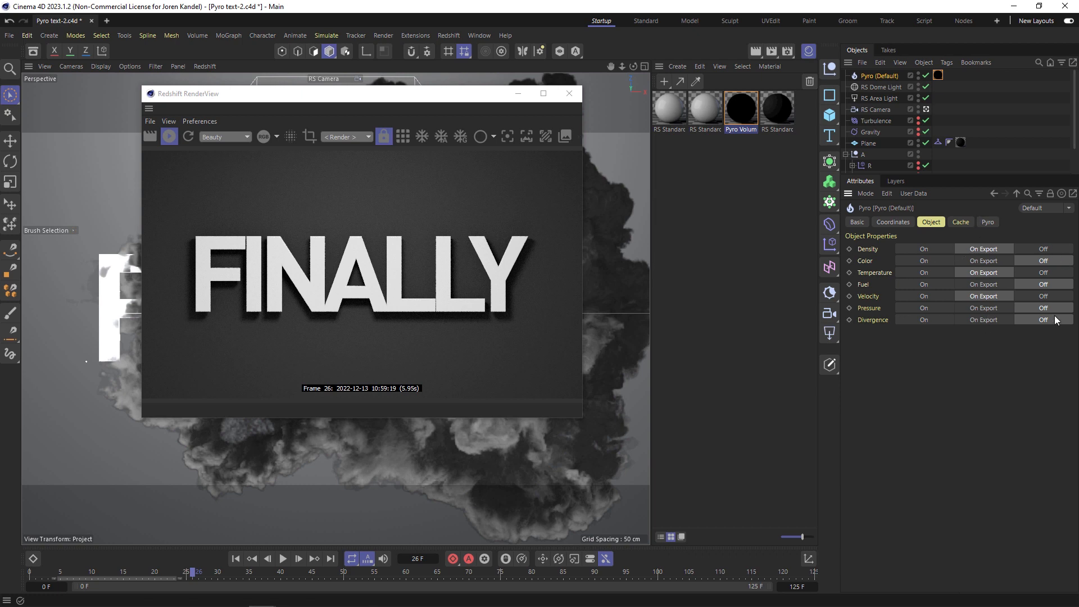
mouse_move(983, 277)
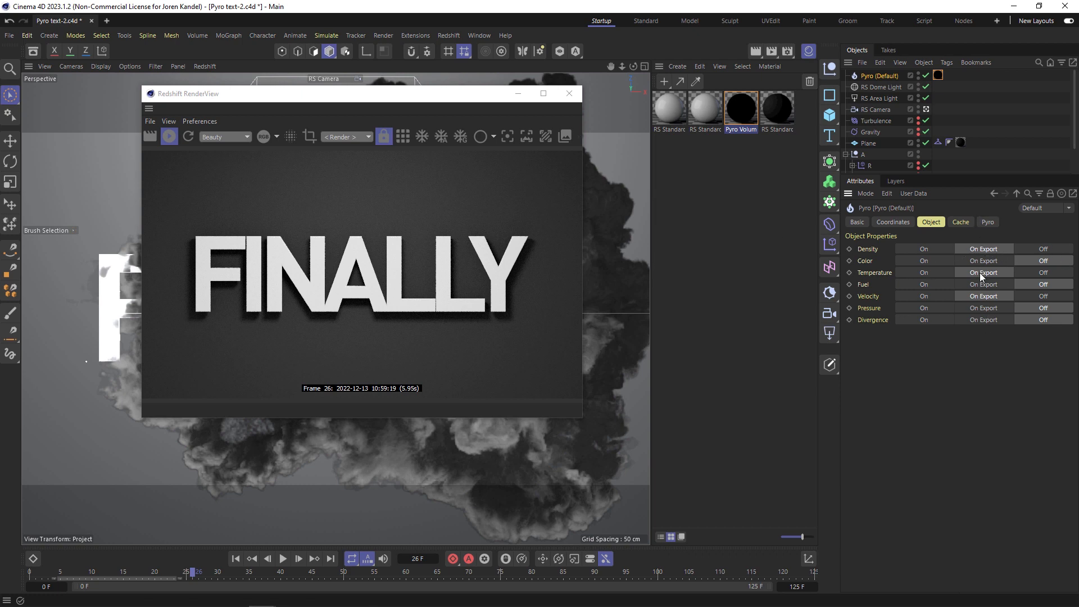
mouse_move(416, 263)
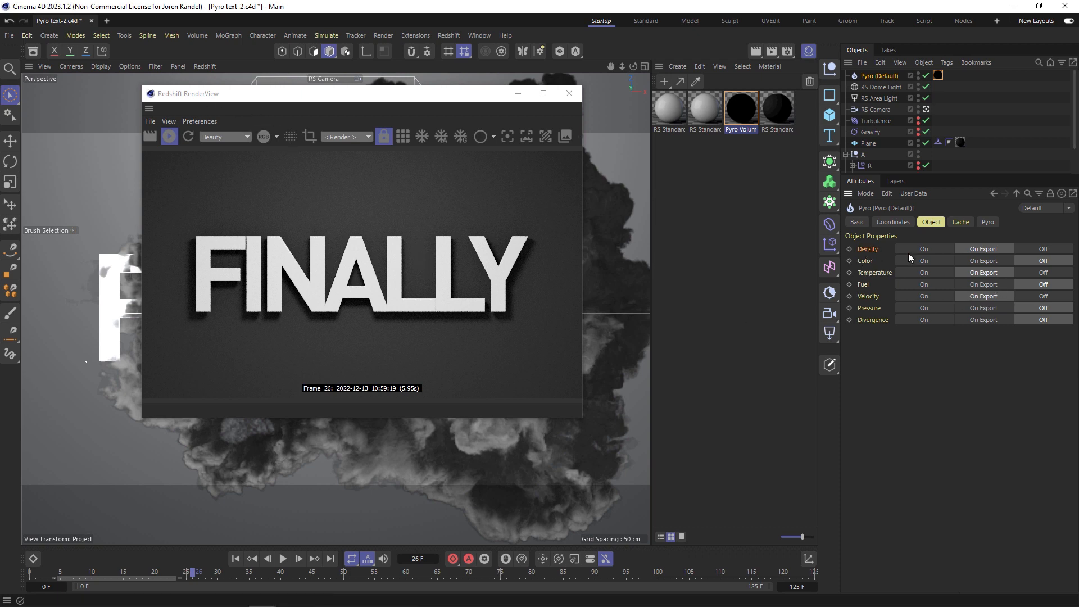
- Set the Pyro object's Density output to On so smoke renders, then close the RenderView
left_click(924, 248)
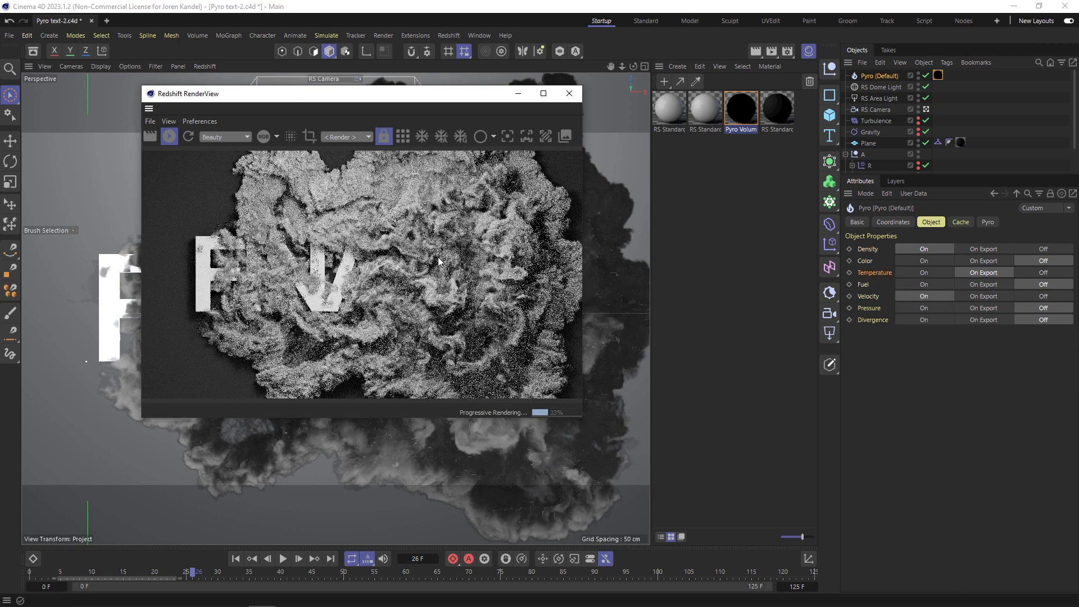
mouse_move(350, 224)
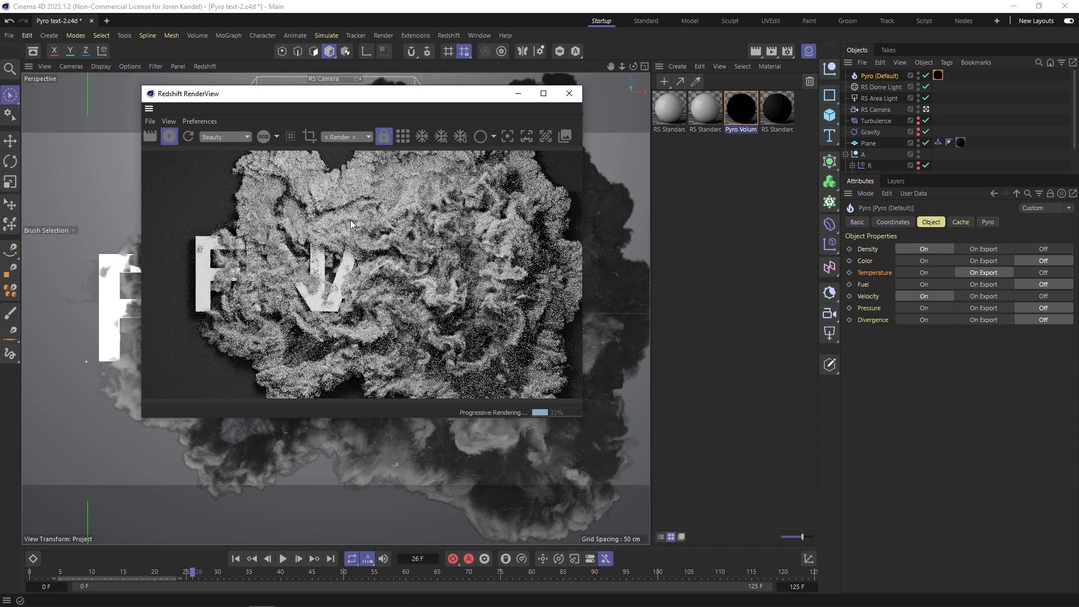
left_click(569, 94)
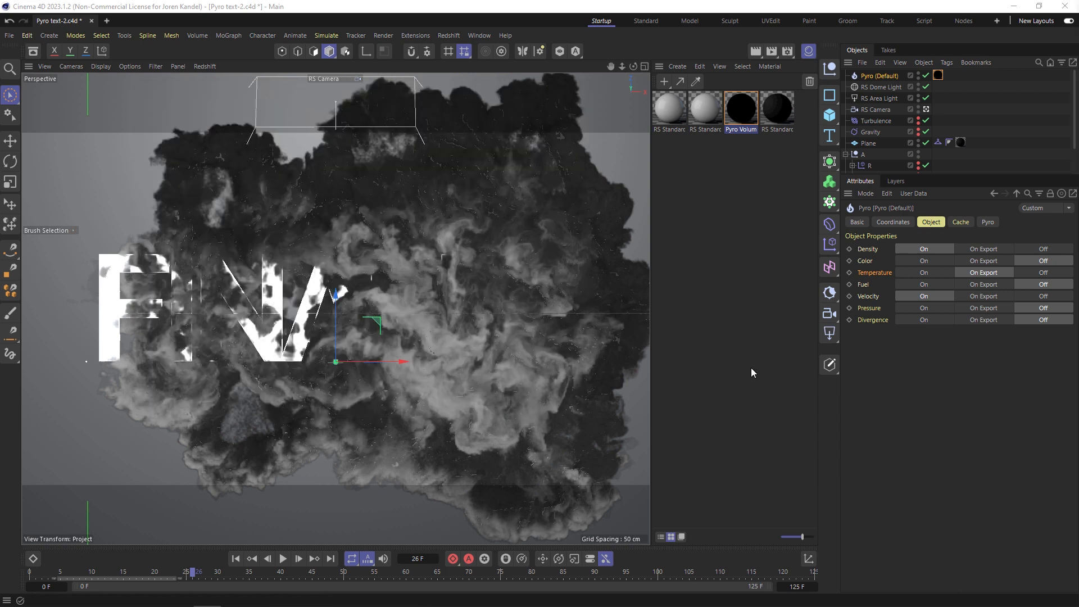